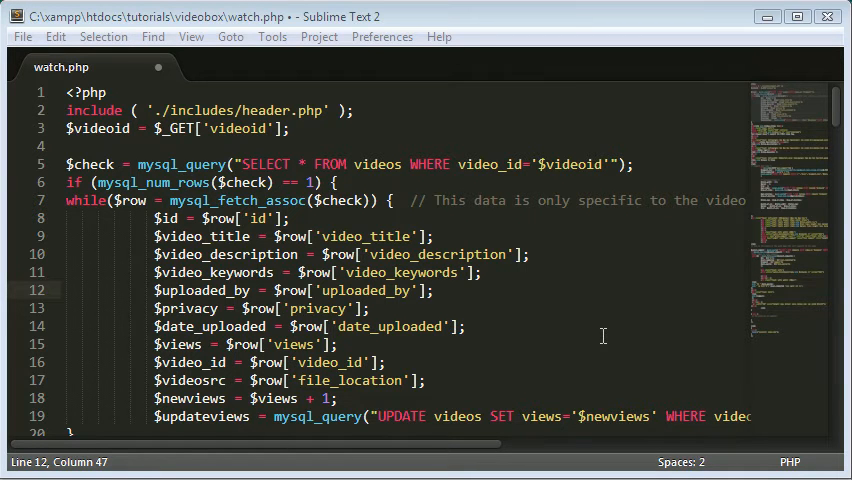
mouse_move(580, 322)
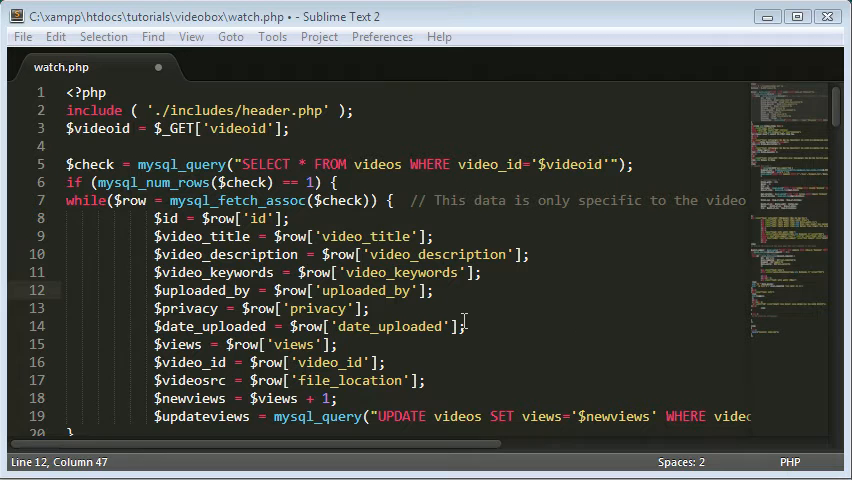
mouse_move(608, 352)
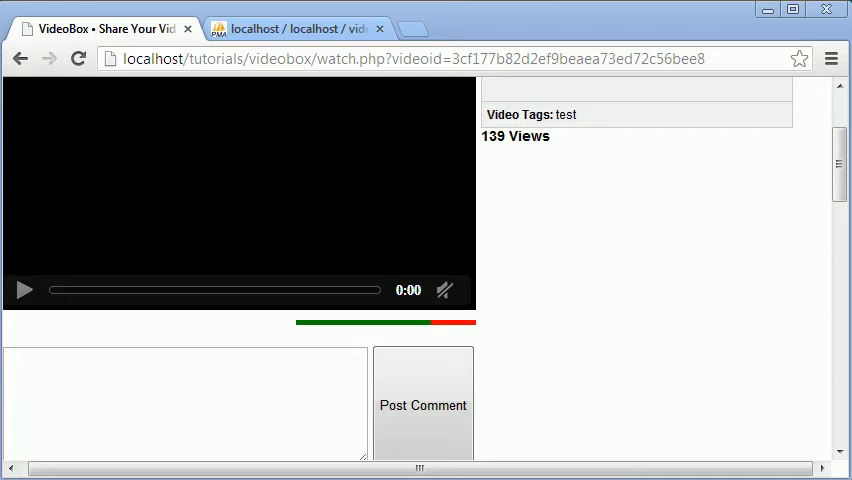
mouse_move(640, 460)
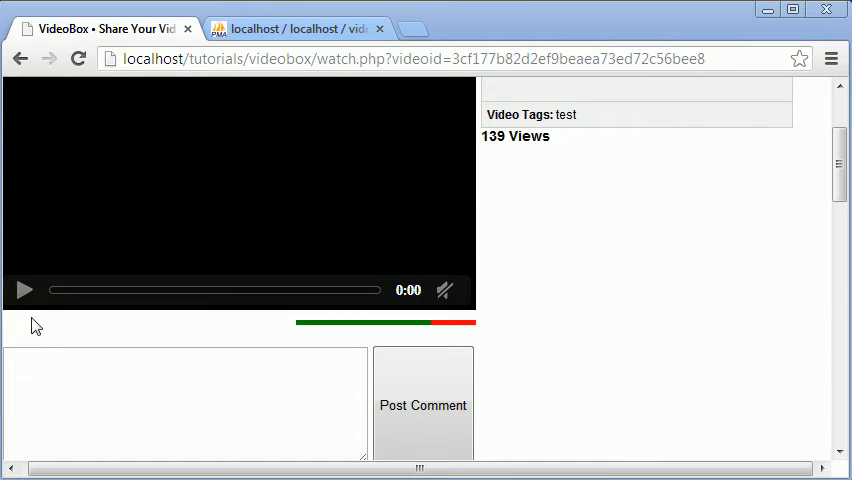
mouse_move(92, 338)
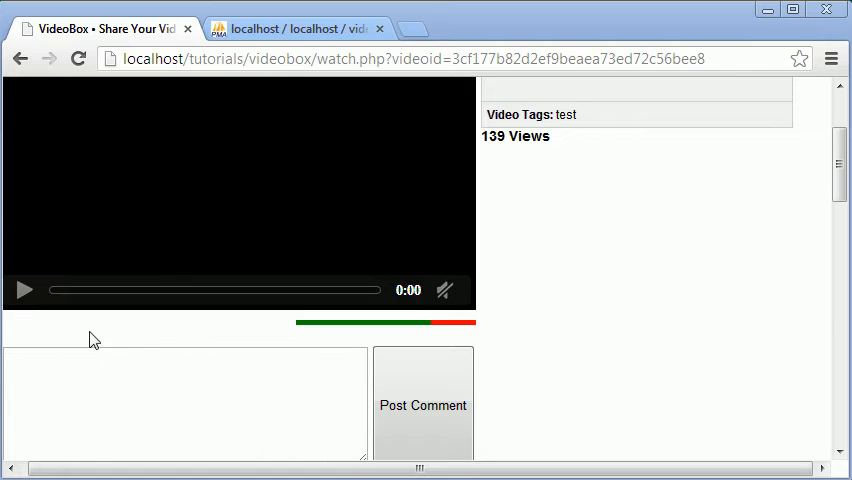
mouse_move(376, 344)
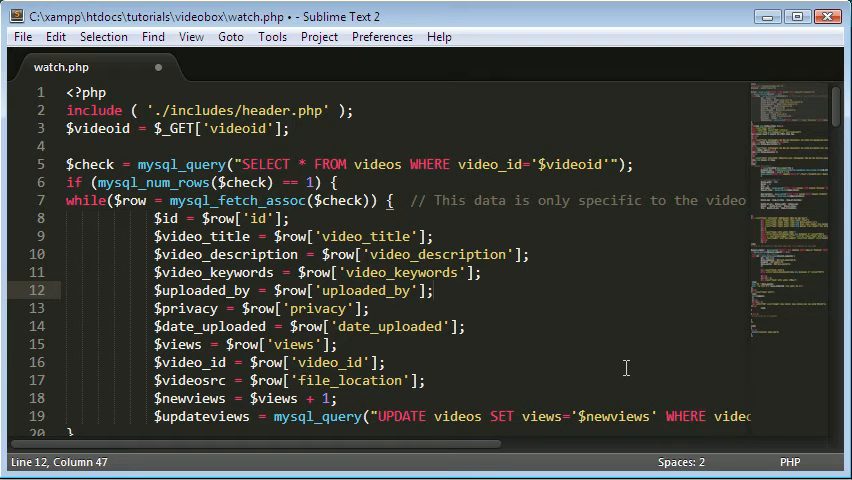
- Scroll to the rating bar's outer div and type placeholder text 'djhfjhdjh' on a new line
scroll(down, 3)
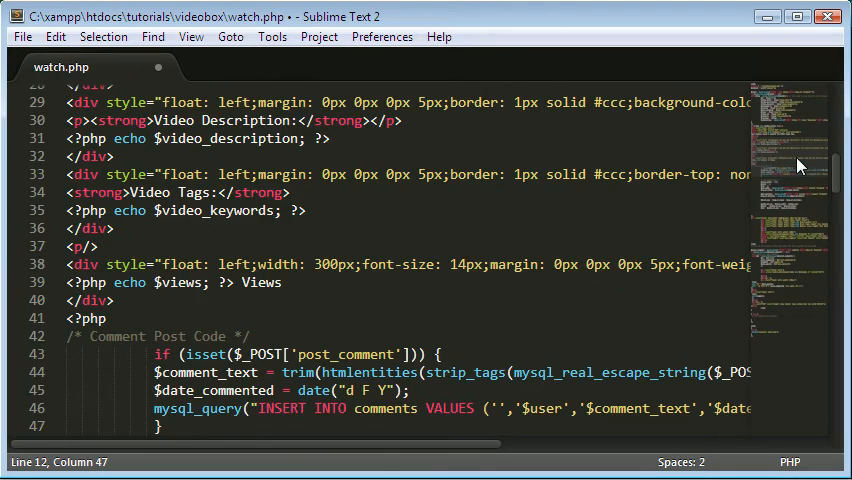
scroll(down, 3)
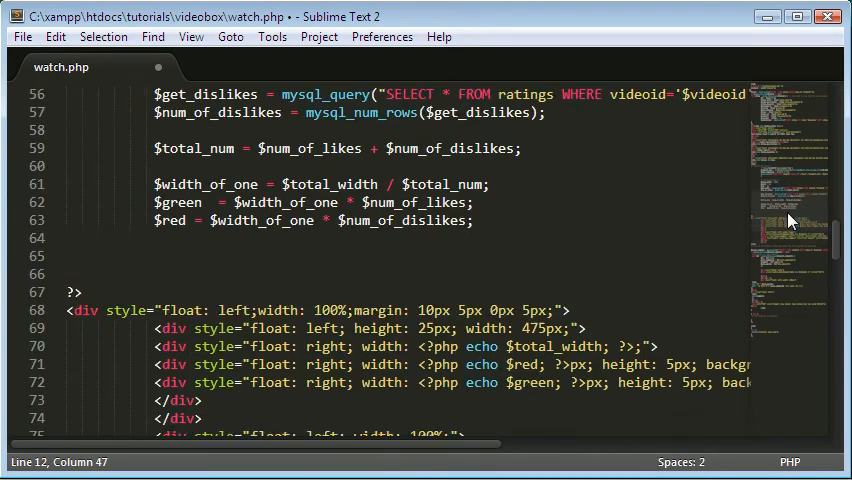
scroll(down, 3)
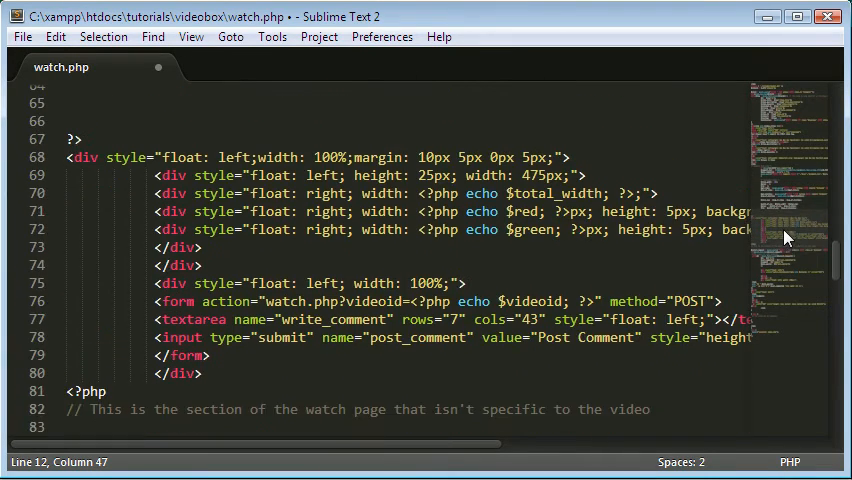
mouse_move(484, 162)
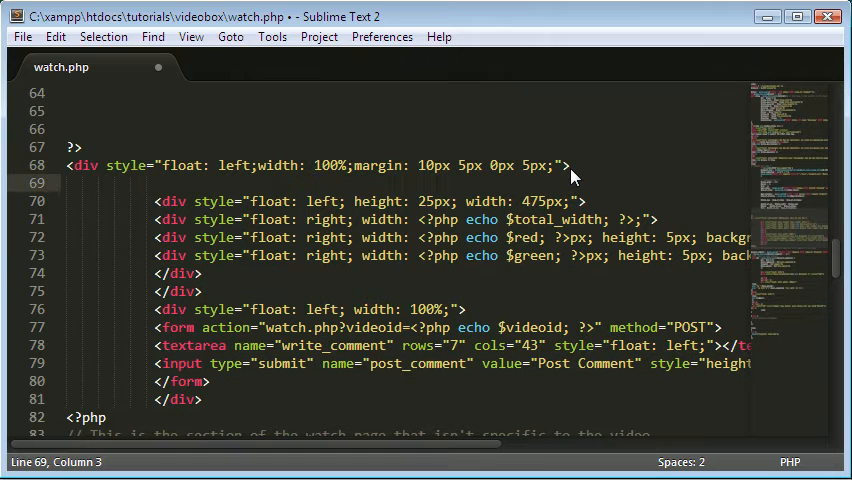
text(djhfjhdjh)
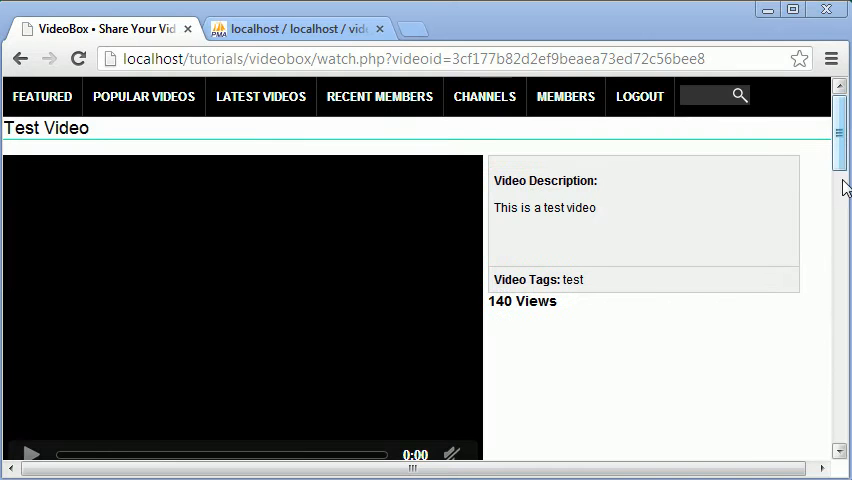
- Replace the placeholder with a div styled float: left; width: 100% reading 'This is a DIV'
scroll(down, 3)
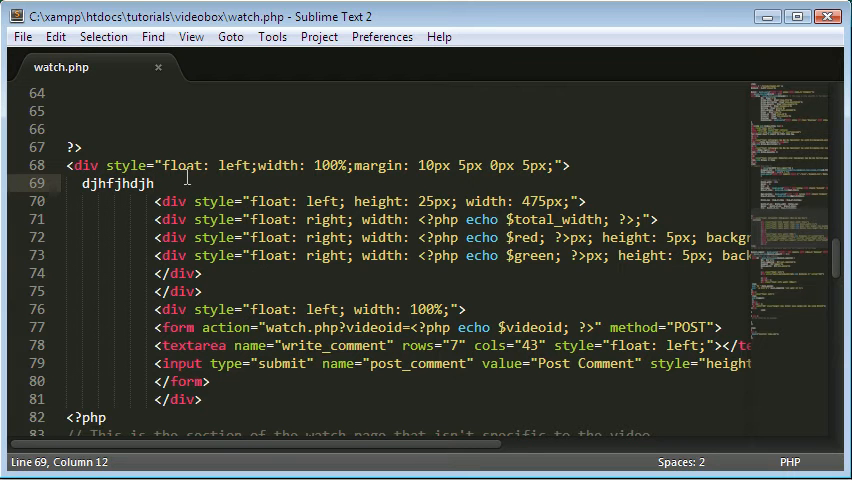
double_click(116, 184)
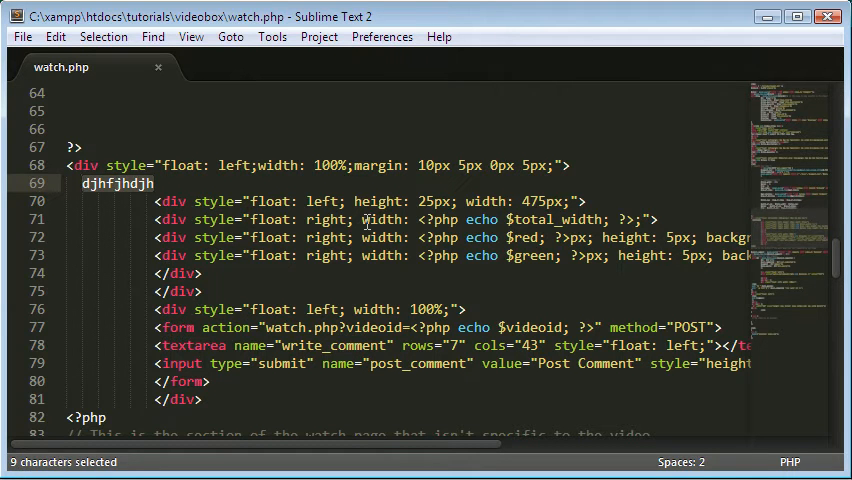
text(<)
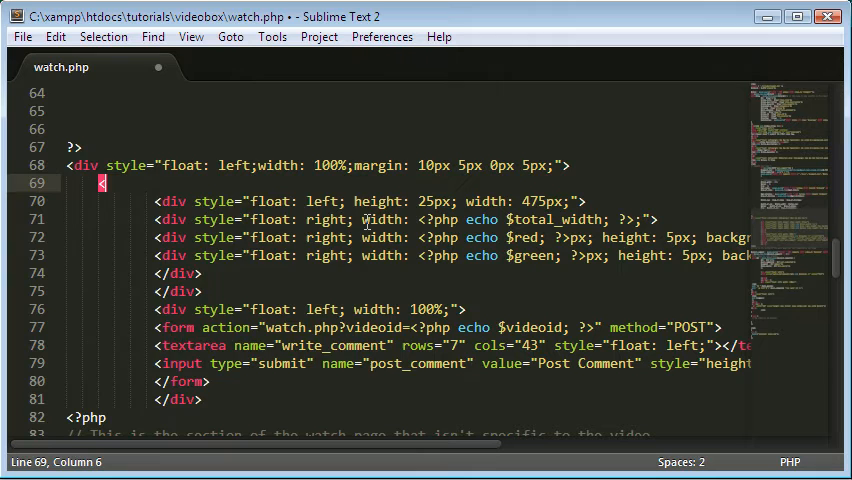
text(<)
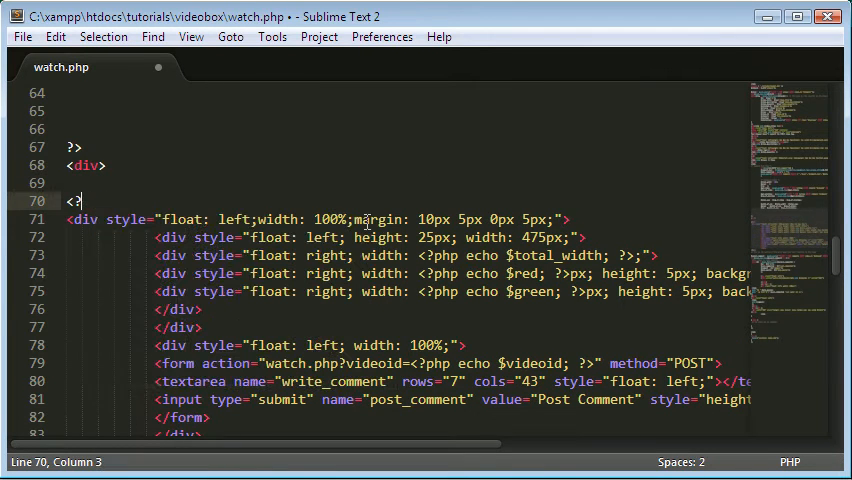
text(/.div>)
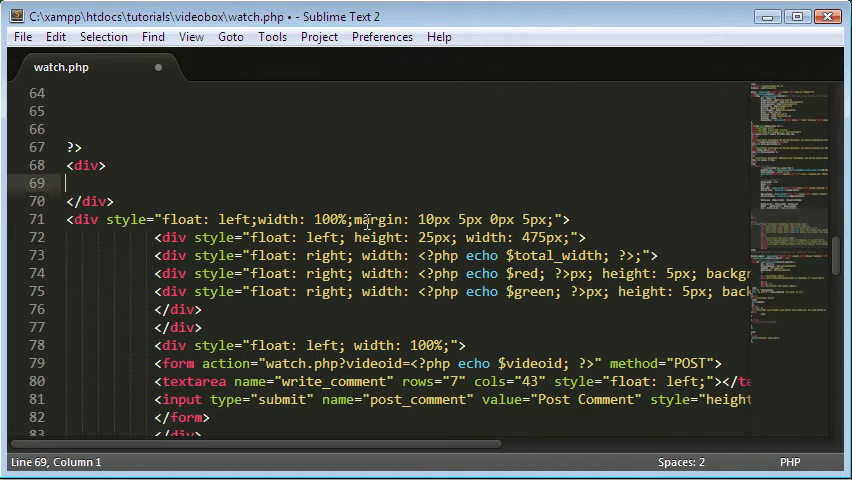
text(s)
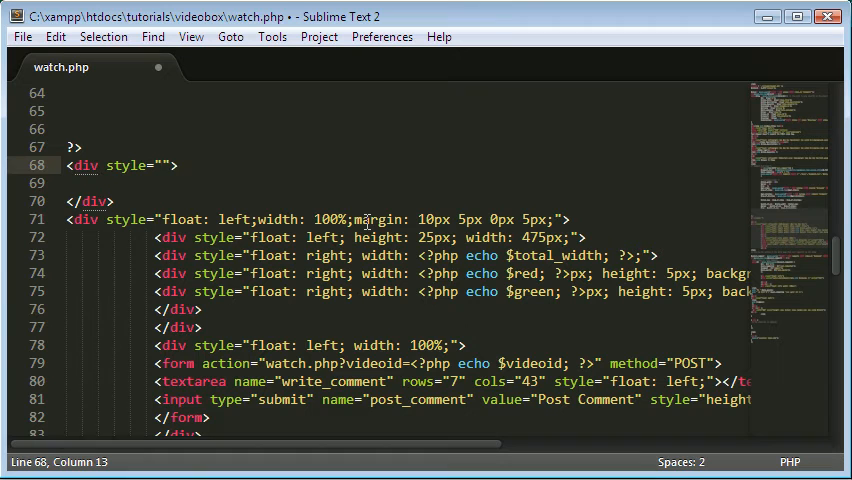
text(float:)
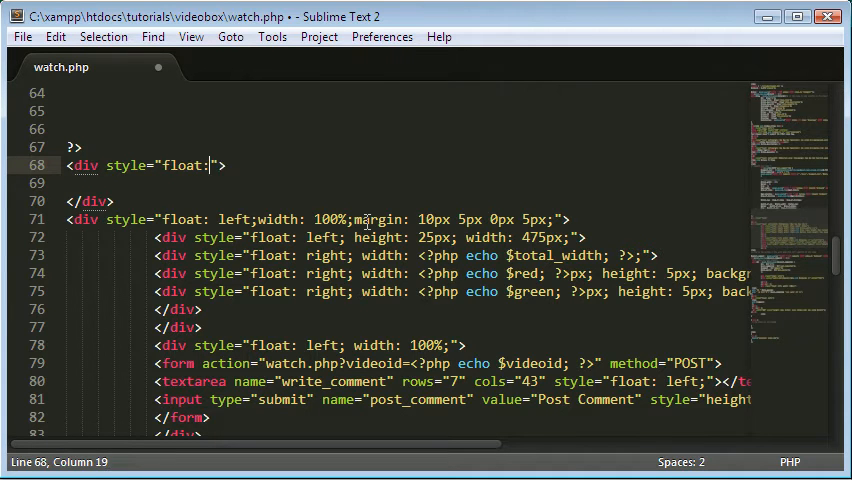
text(left; width: 100%;)
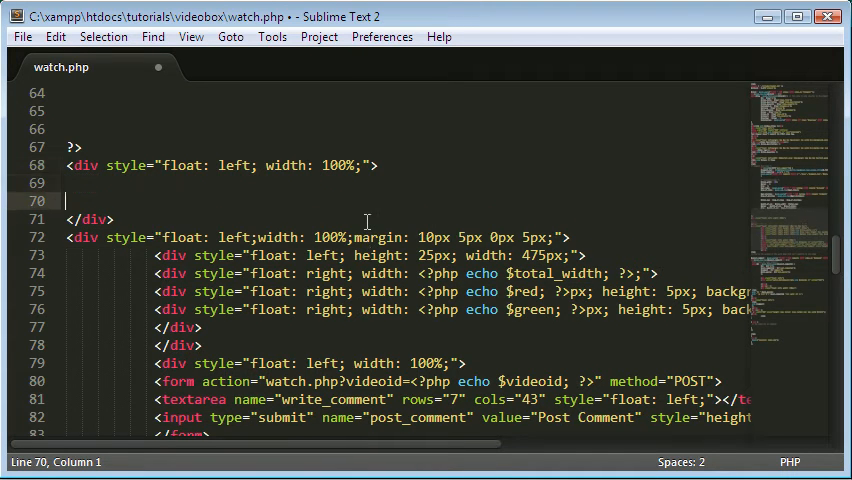
key(backspace)
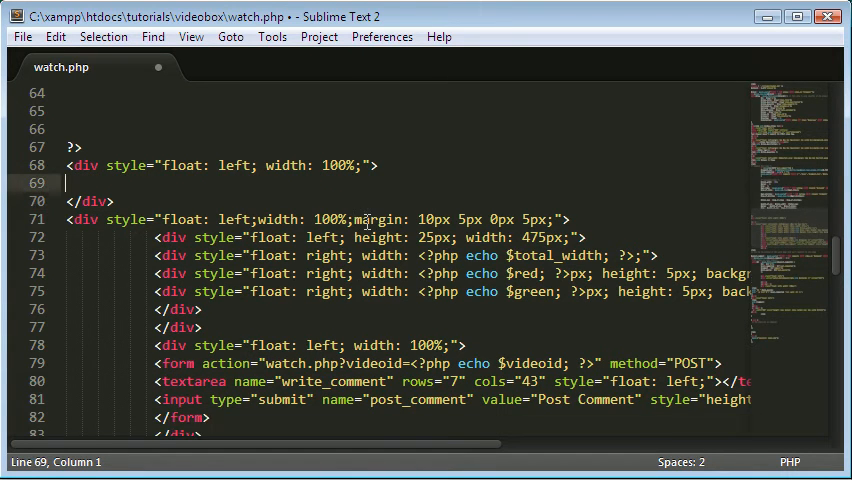
text(TH)
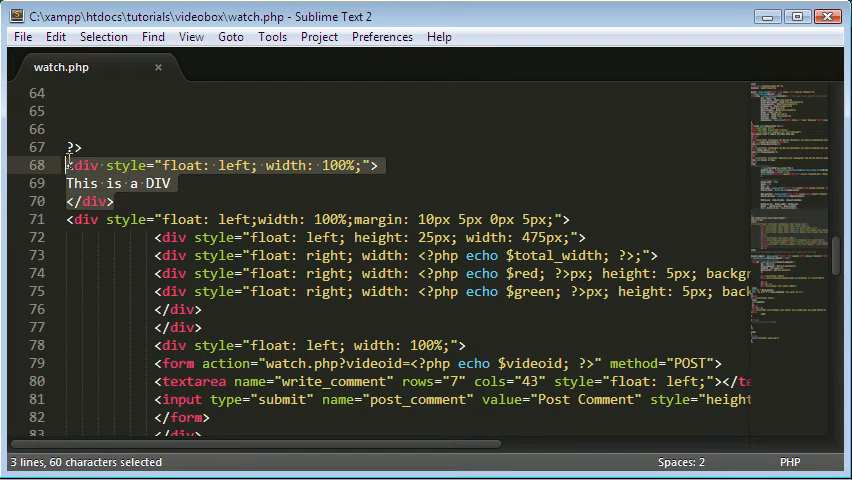
- Cut the new div lines out of watch.php to relocate them
key(ctrl+x)
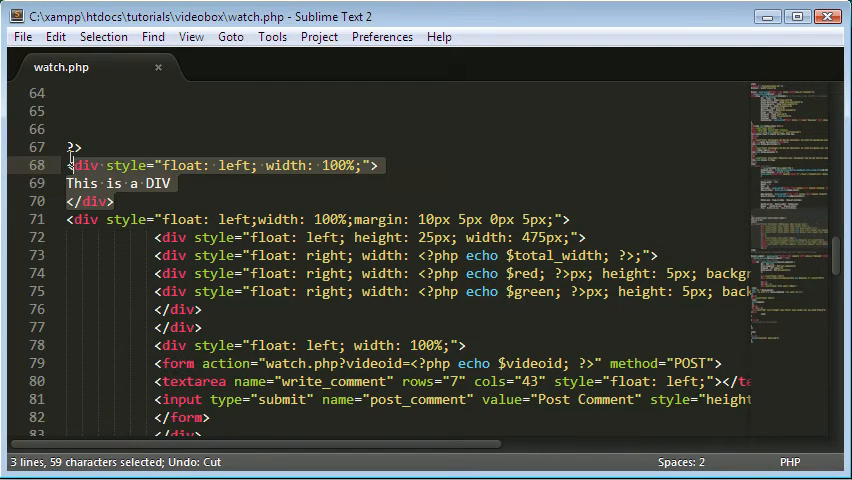
key(ctrl+x)
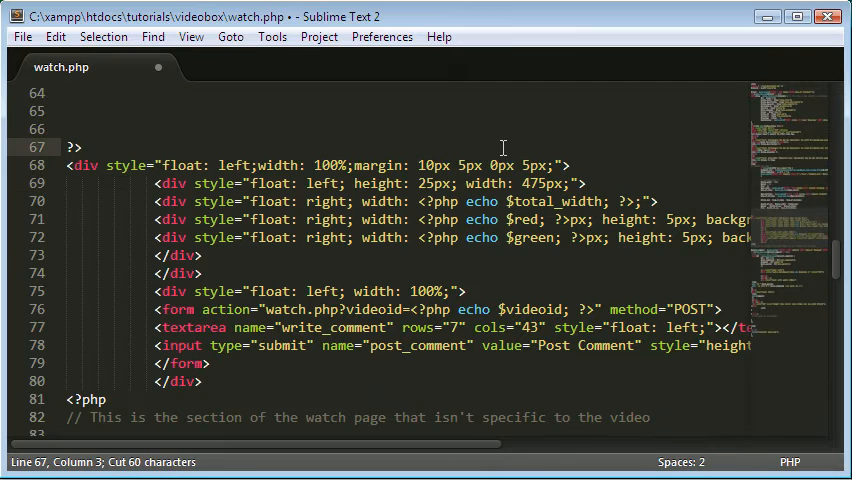
- Place the 'This is a DIV' block inside the rating bar's container and save watch.php
text(This is a DIV)
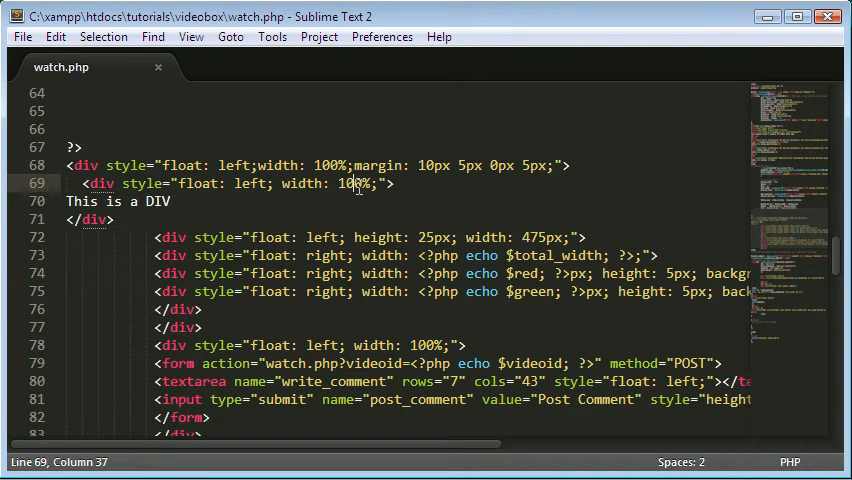
key(Backspace)
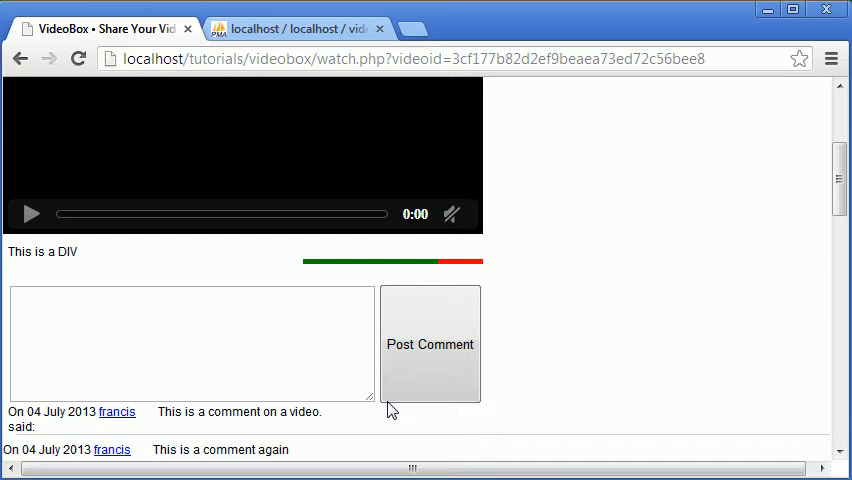
- Reload the Test Video watch page and scroll to the green/red rating bar showing 'This is a DIV'
click(428, 344)
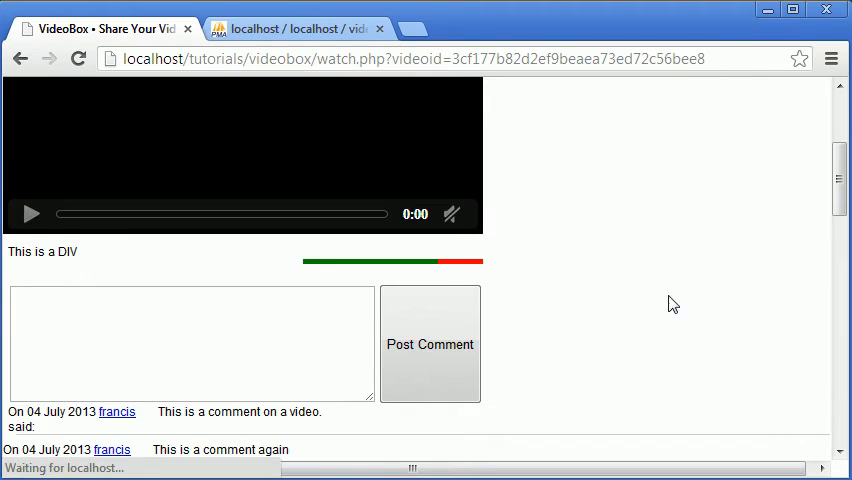
scroll(down, 3)
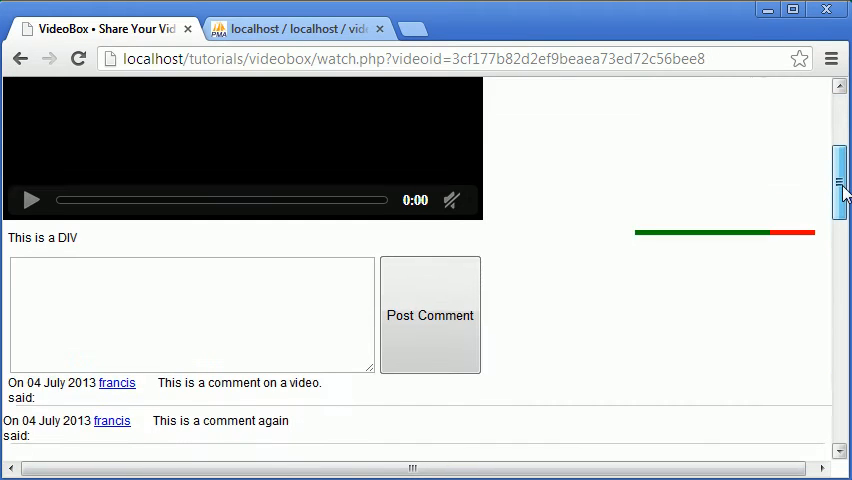
scroll(down, 3)
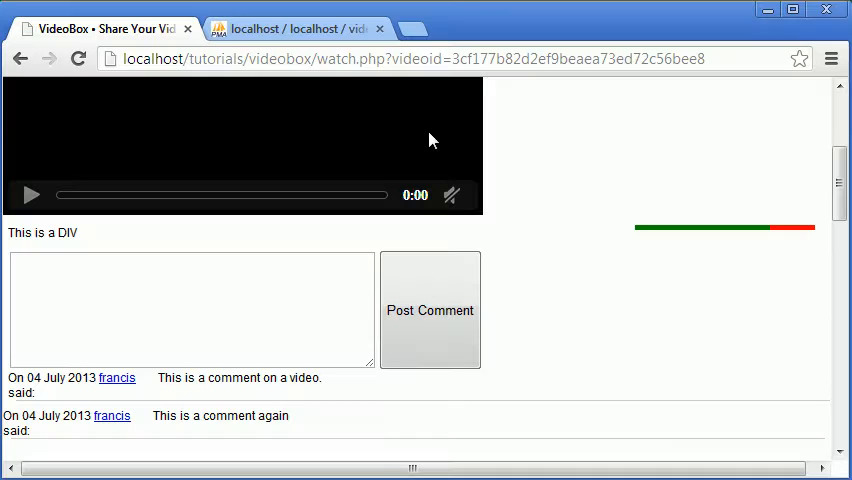
scroll(up, 3)
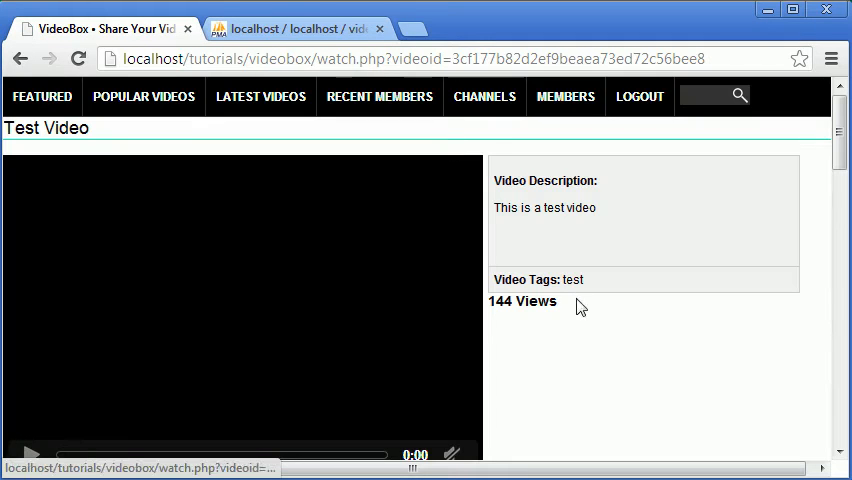
scroll(down, 3)
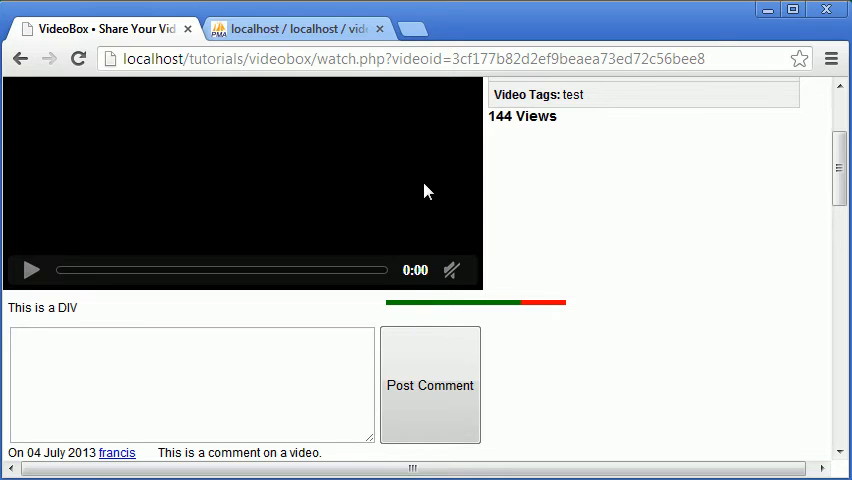
scroll(down, 3)
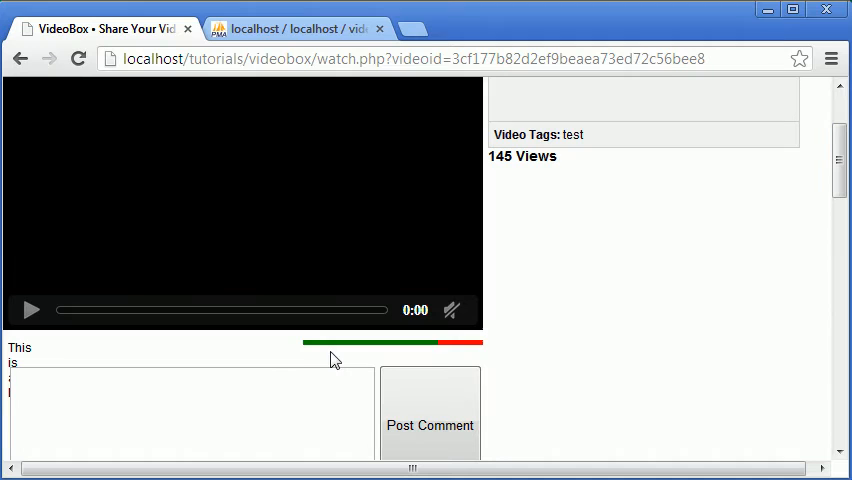
mouse_move(40, 360)
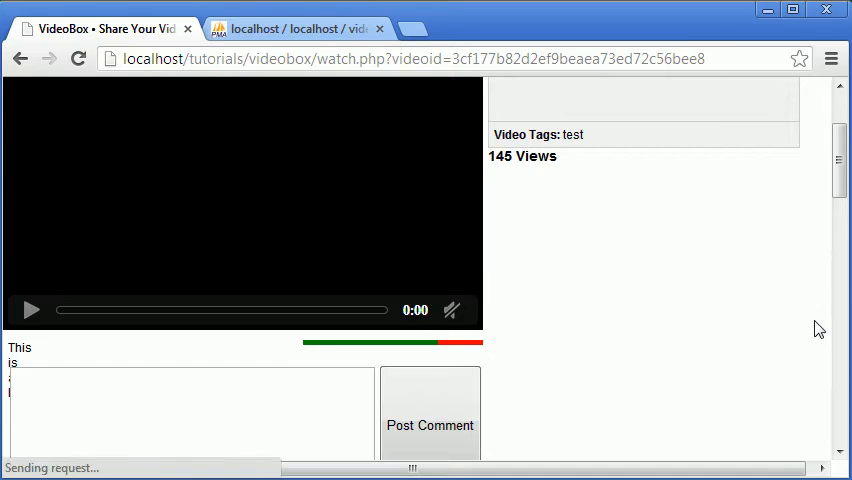
- Refresh the watch page to 148 views, scrolling to check the rating bar and comments
scroll(down, 3)
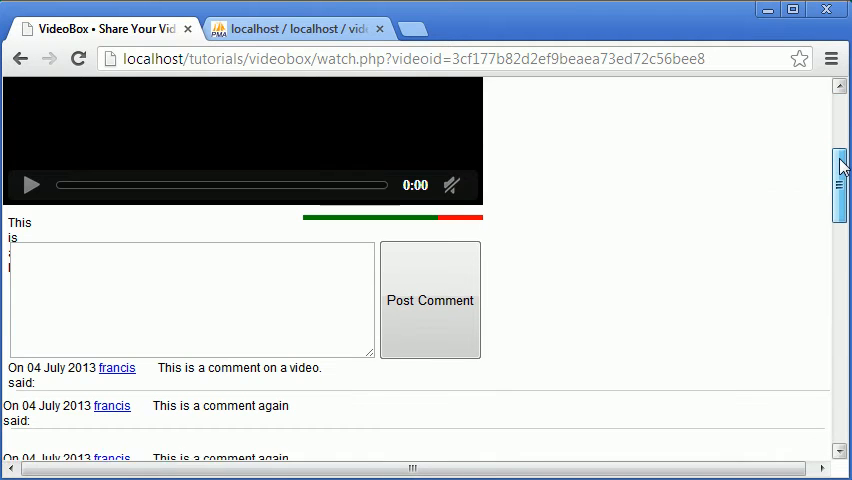
scroll(down, 3)
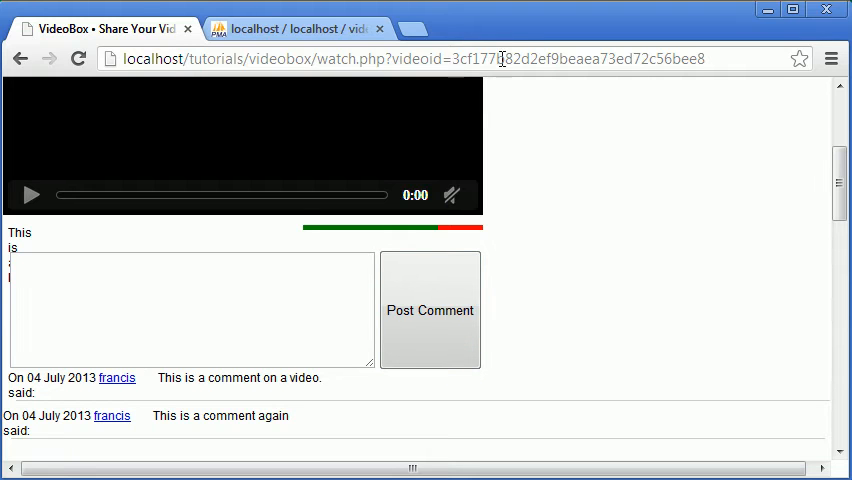
scroll(up, 3)
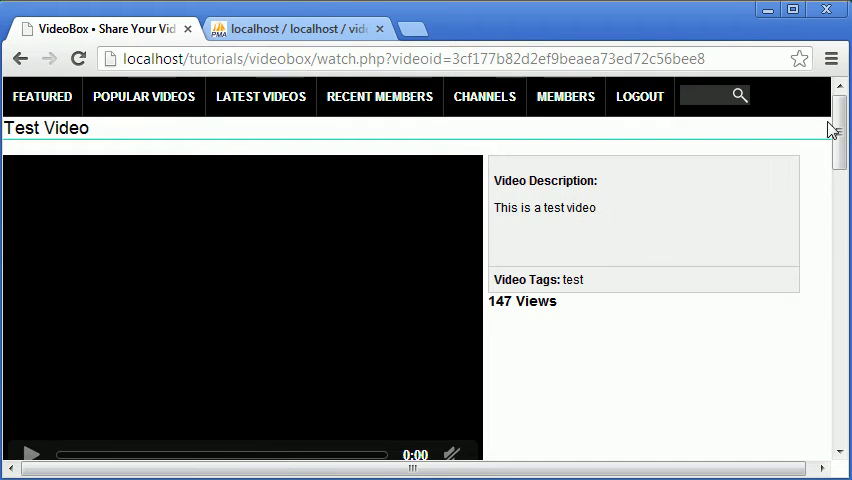
scroll(down, 3)
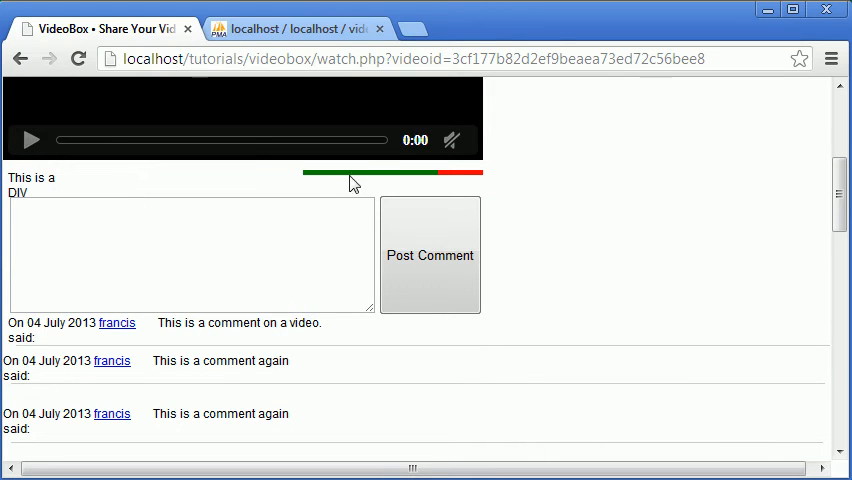
mouse_move(390, 180)
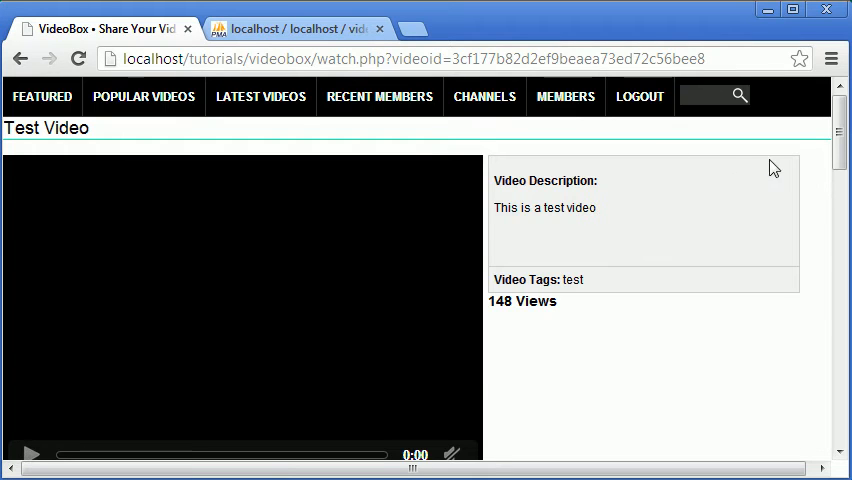
scroll(down, 3)
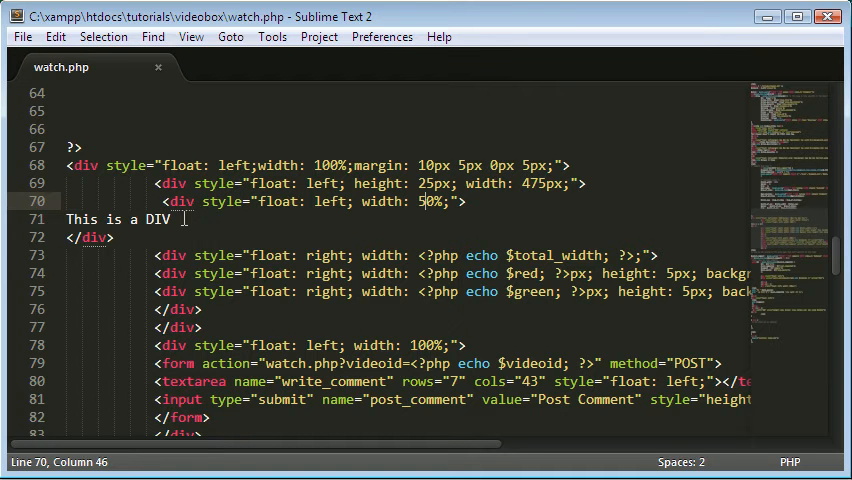
- Replace the 'This is a DIV' line with a <form> tag carrying an empty action attribute and save
triple_click(110, 220)
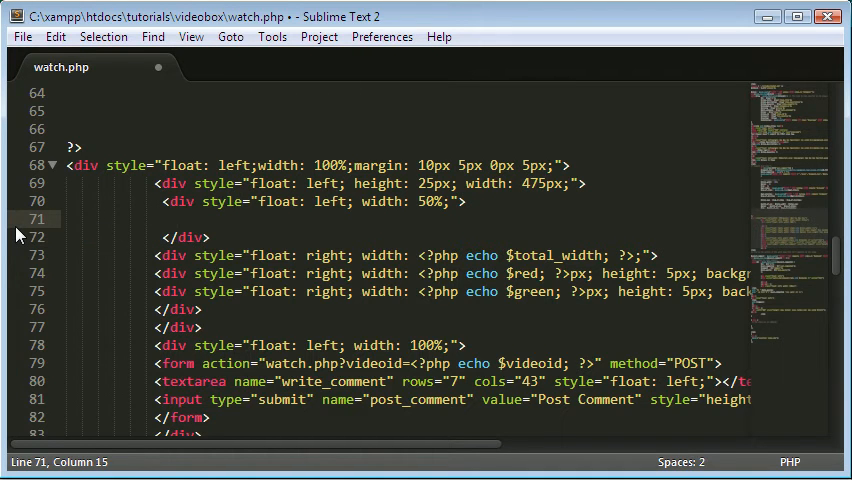
text(<form>)
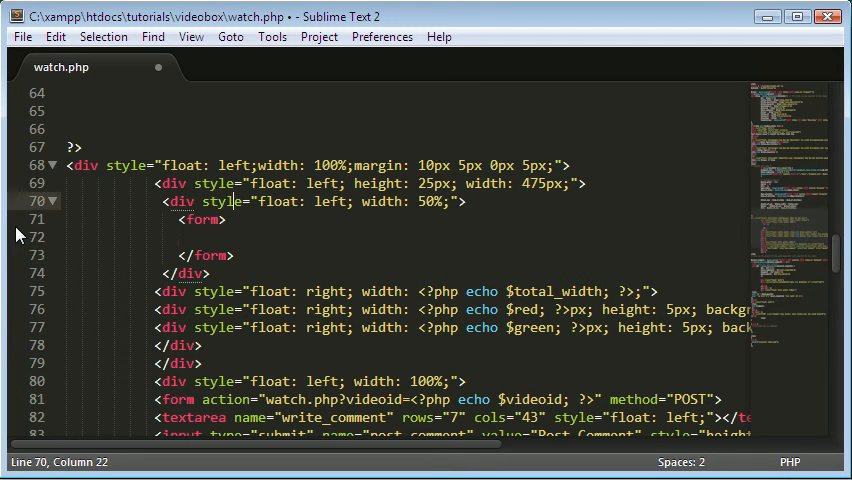
text(action=)
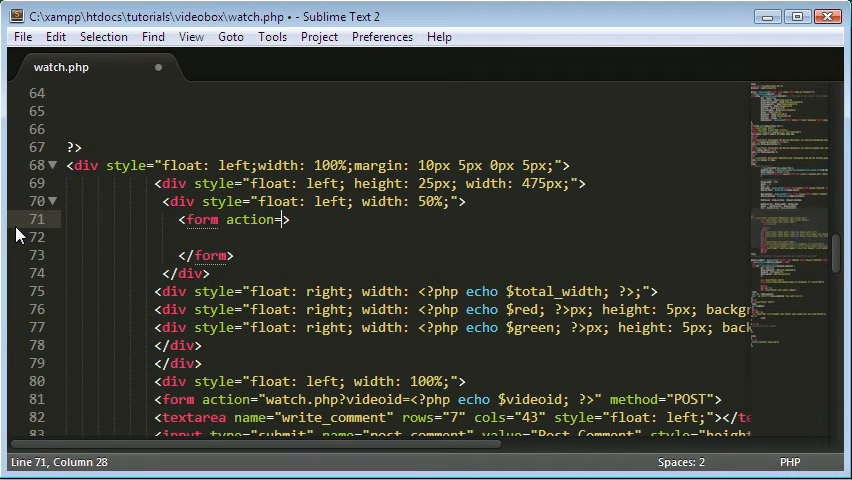
text('')
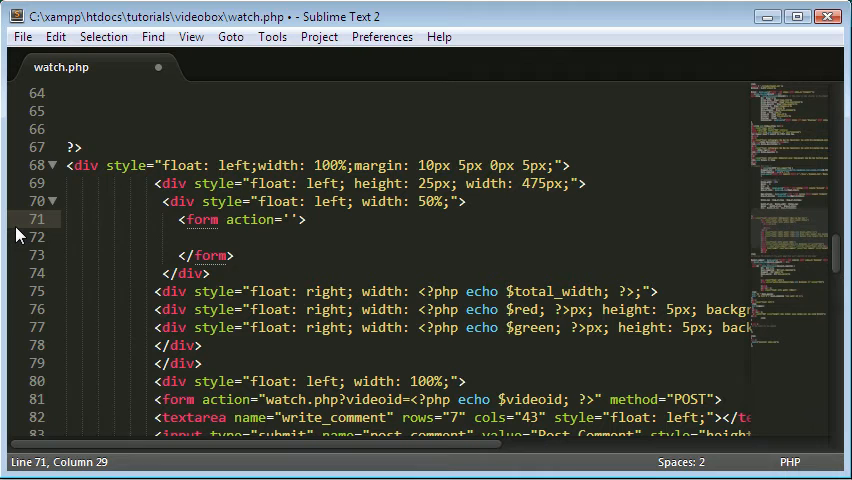
key(ctrl+s)
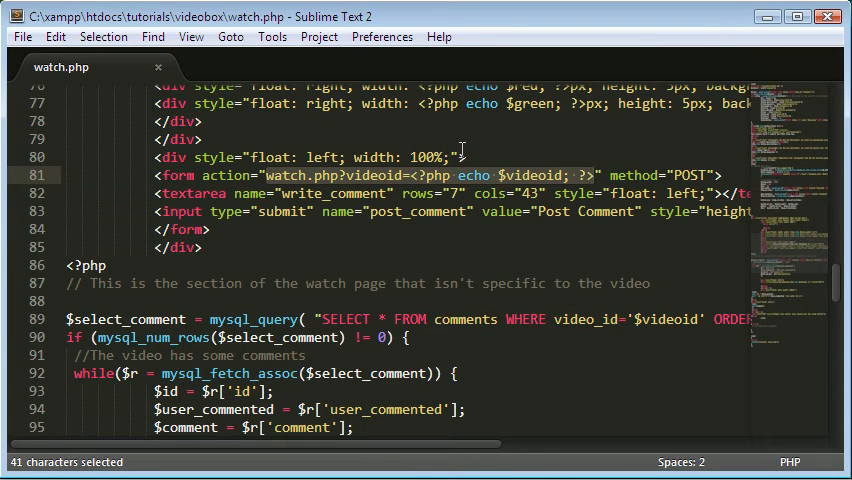
- Set the form action to watch.php?videoid=<?php echo $videoid; ?> and add a method attribute
key(ctrl+c)
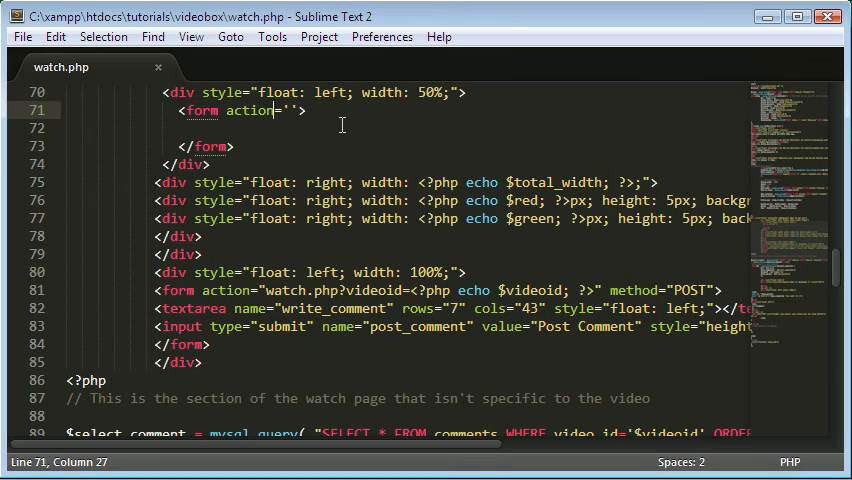
text(watch.php?videoid=<?php echo $videoid; ?>)
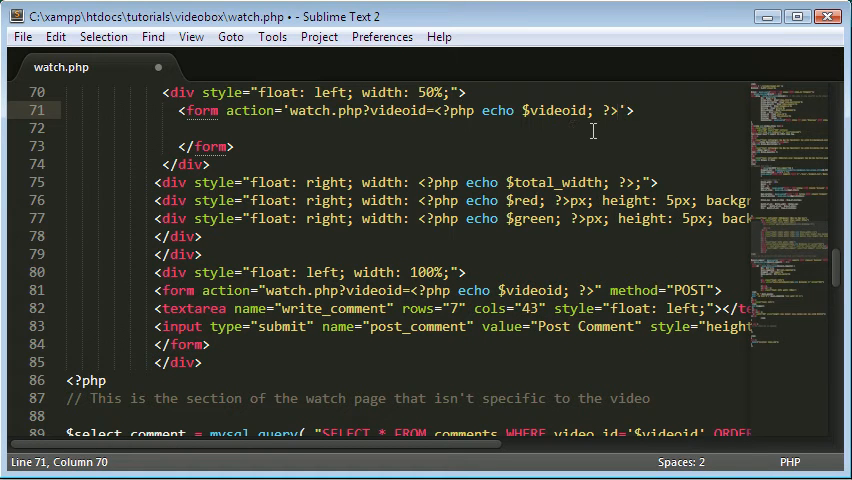
text(met)
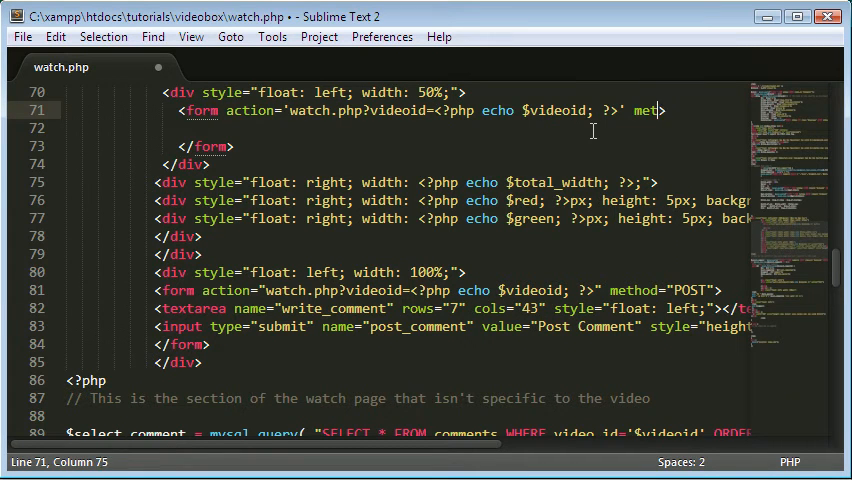
text(hod='')
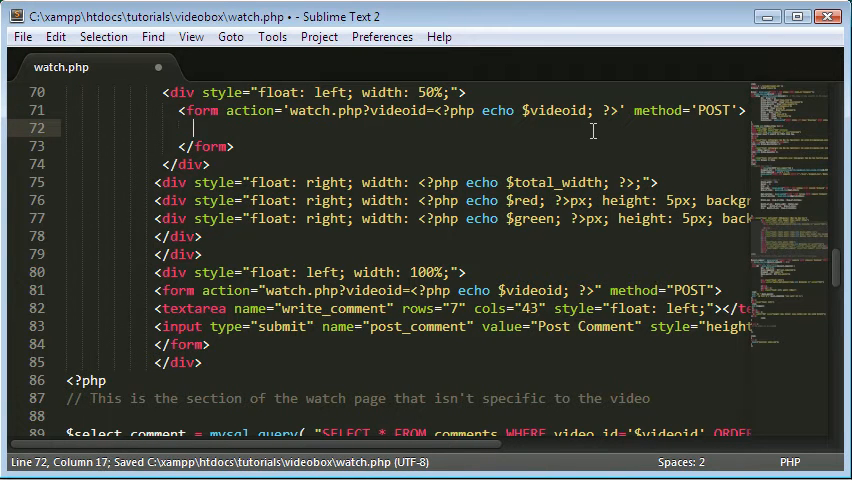
- Add submit inputs named like and dislike with values Like and Dislike inside the form
text(<input type=''>)
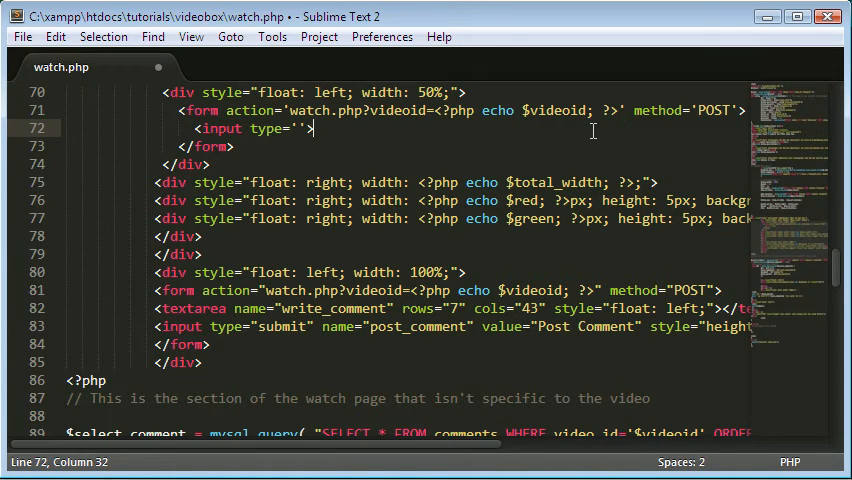
text(submit' name=)
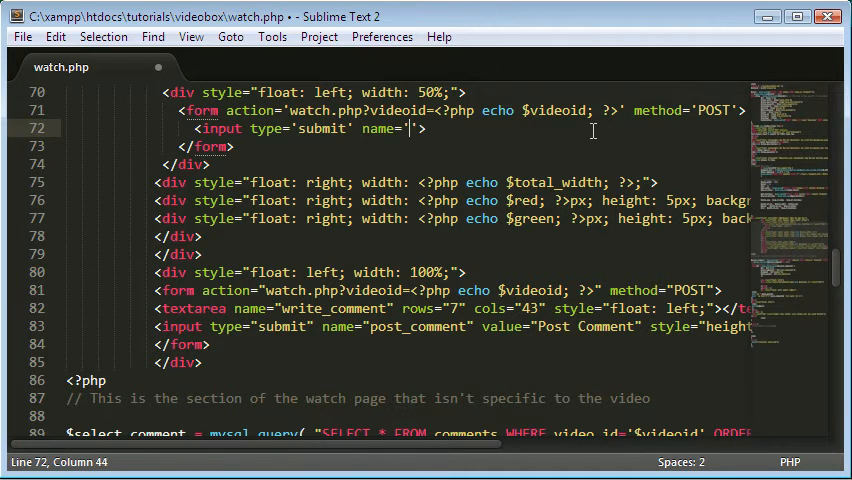
text(like' va)
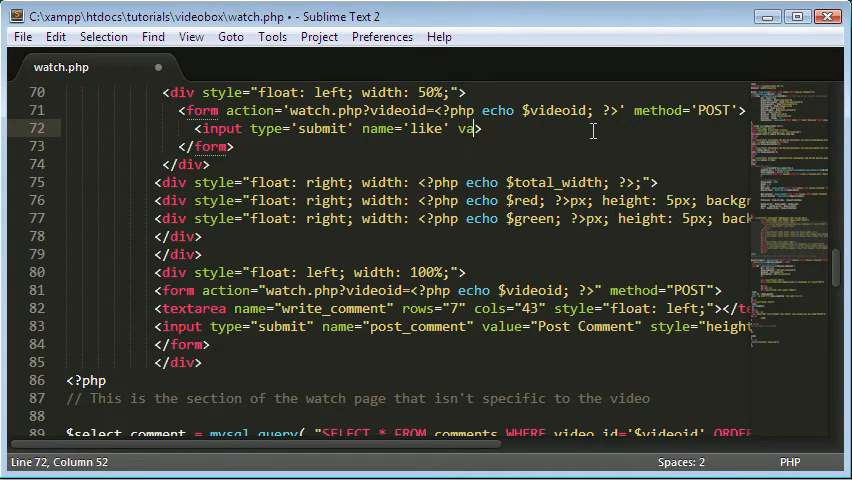
text(lue='')
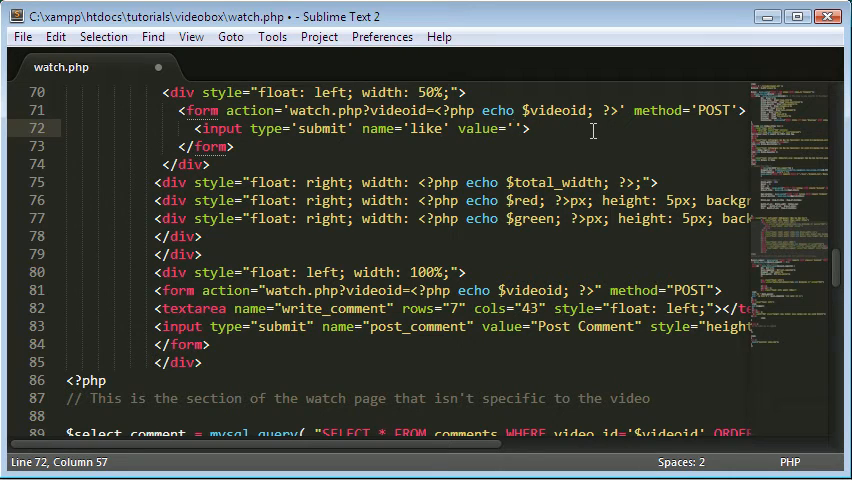
text(Li)
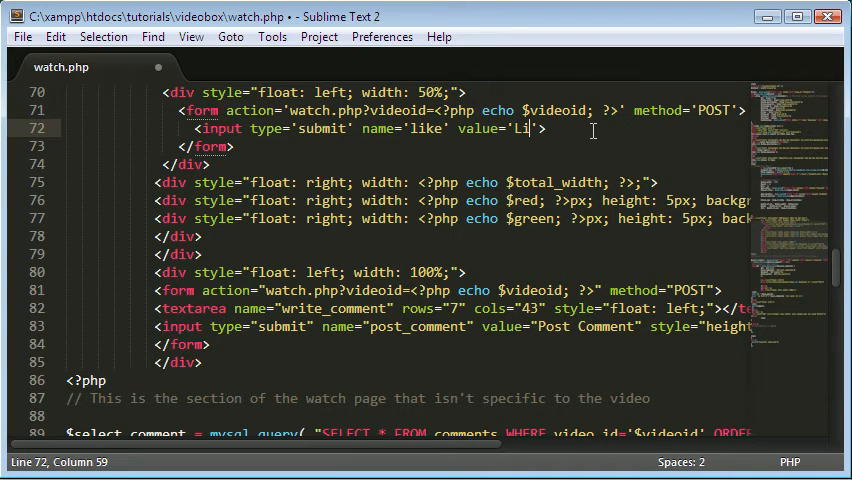
text(ke)
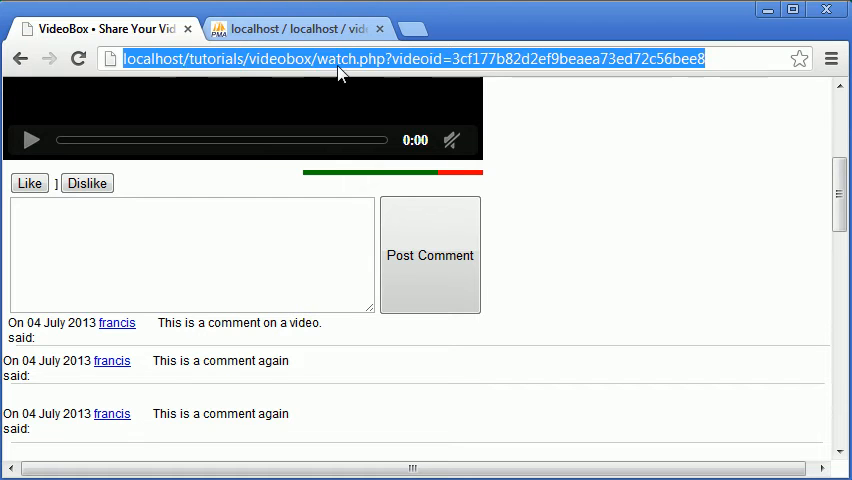
scroll(down, 3)
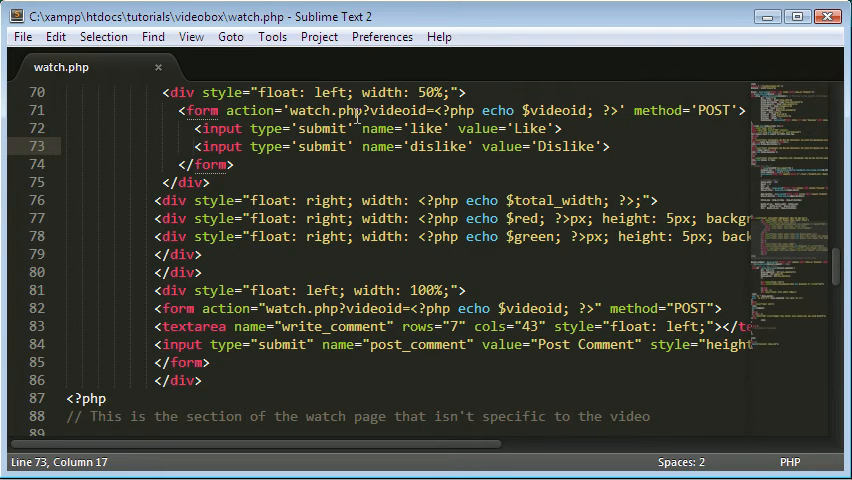
- Wrap the form in a div styled position: absolute; top: 10px;
click(448, 92)
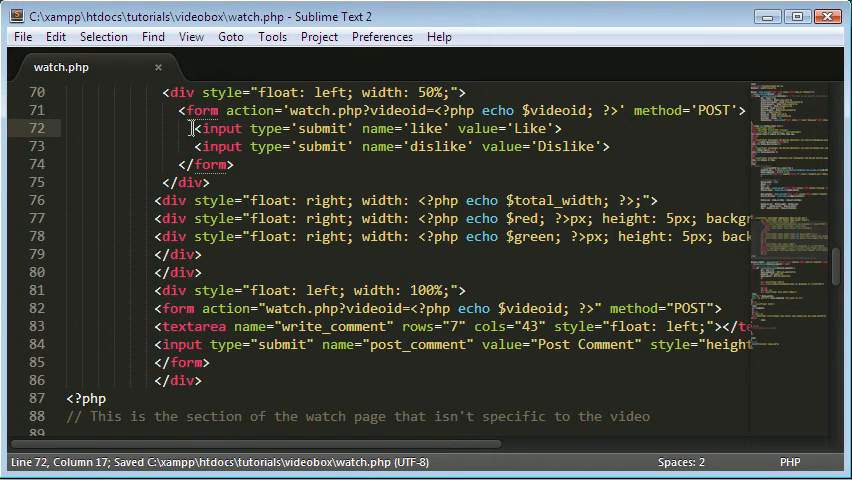
text(<div>)
text(</div>)
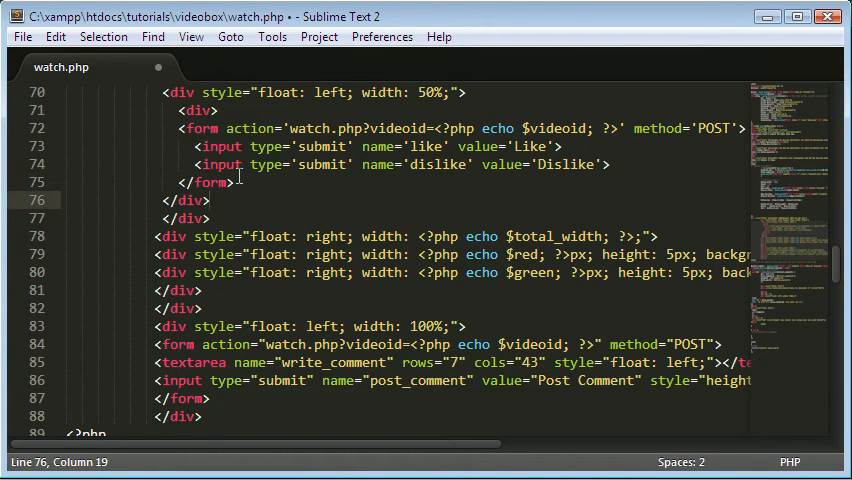
text(style=)
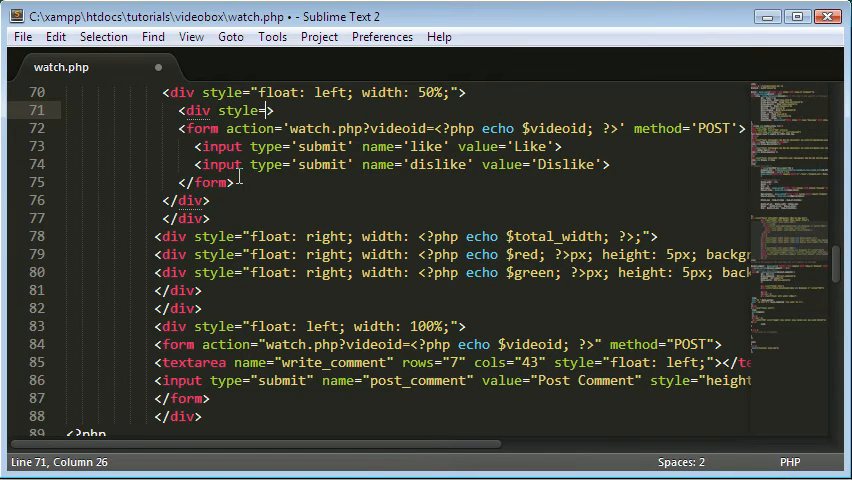
text("position: a)
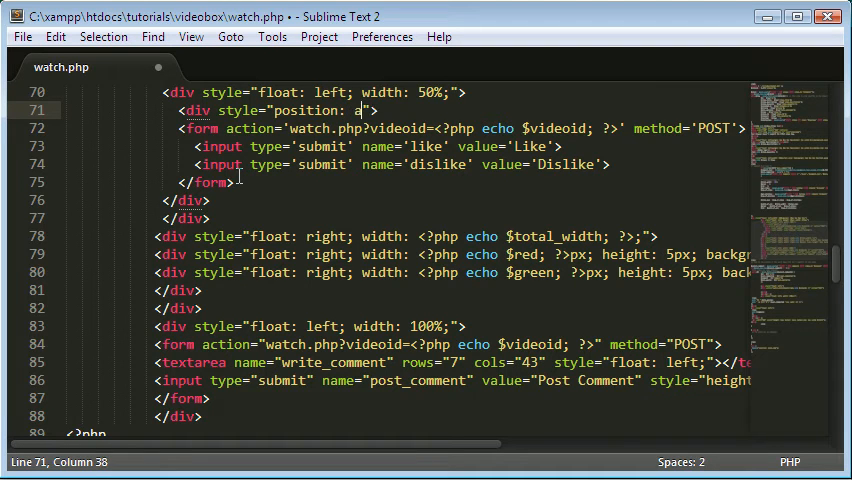
text(bsolute;)
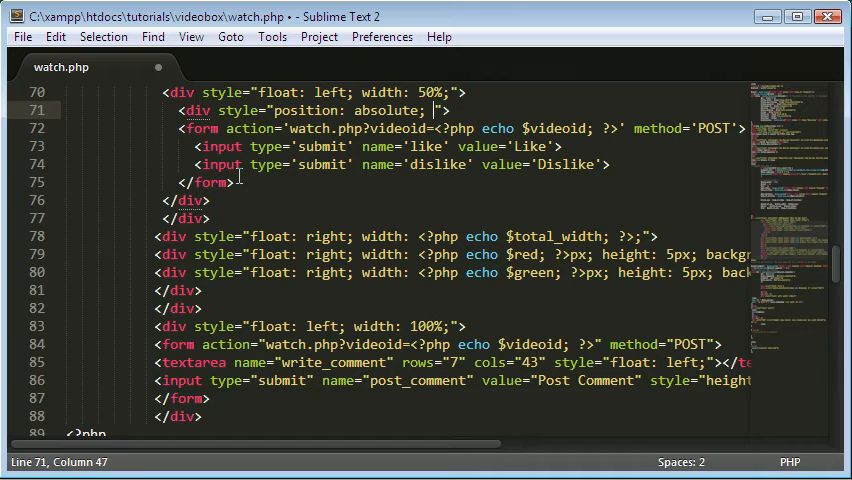
text(top: 10px;)
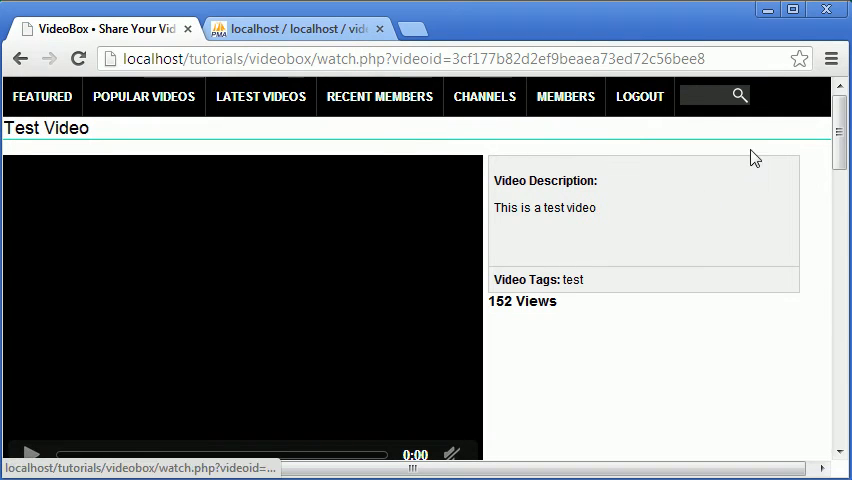
- Give the Like/Dislike wrapper div a -10px top margin and save watch.php
scroll(down, 3)
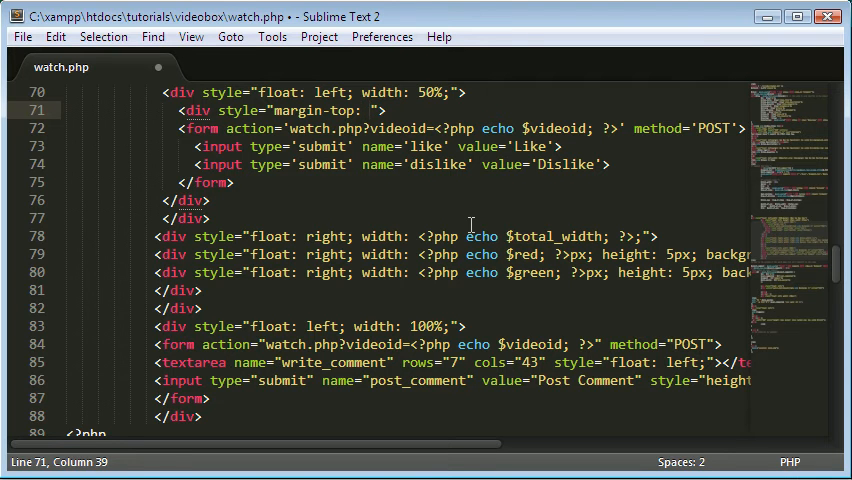
text(-10px)
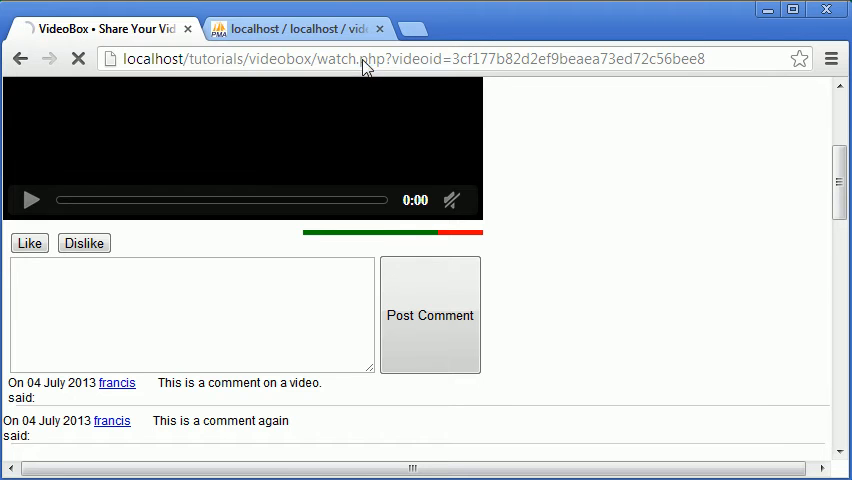
scroll(down, 3)
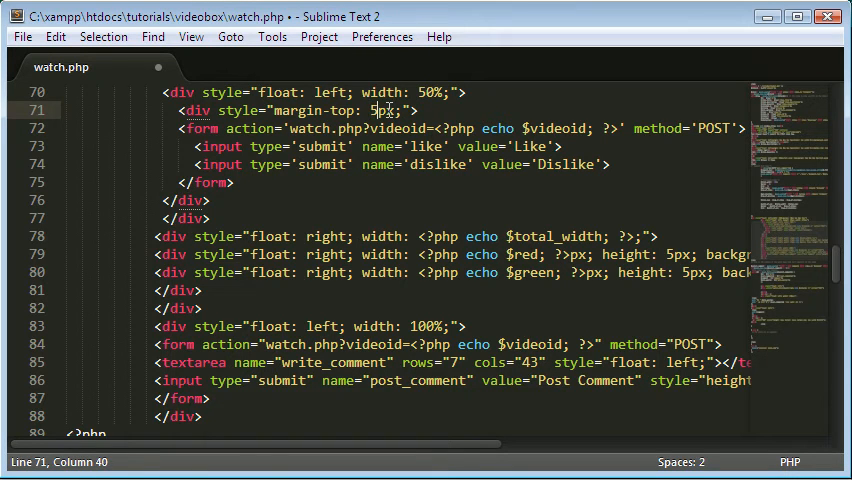
key(ctrl+s)
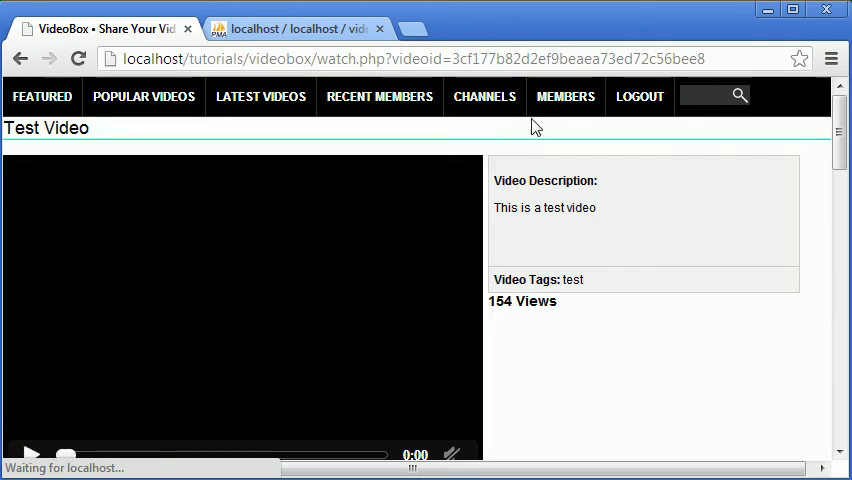
scroll(down, 3)
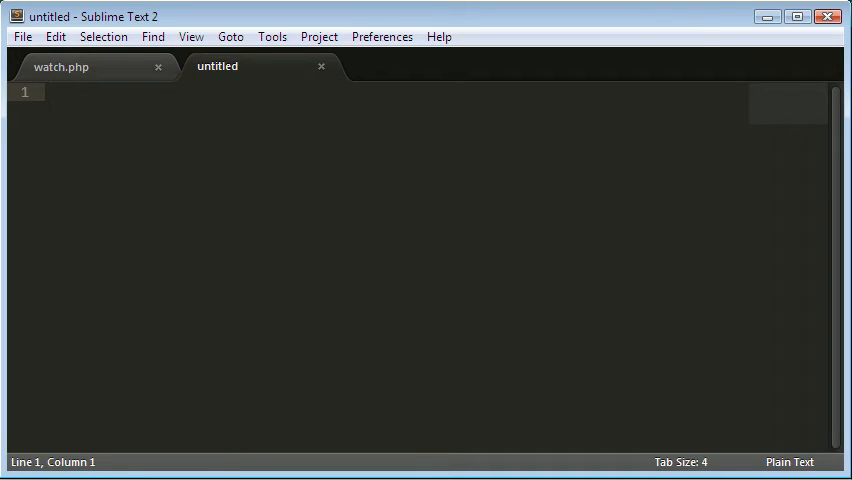
- In a new note, write the heading DB TABLE FIELDS followed by fields id and like
text(DB TABLW)
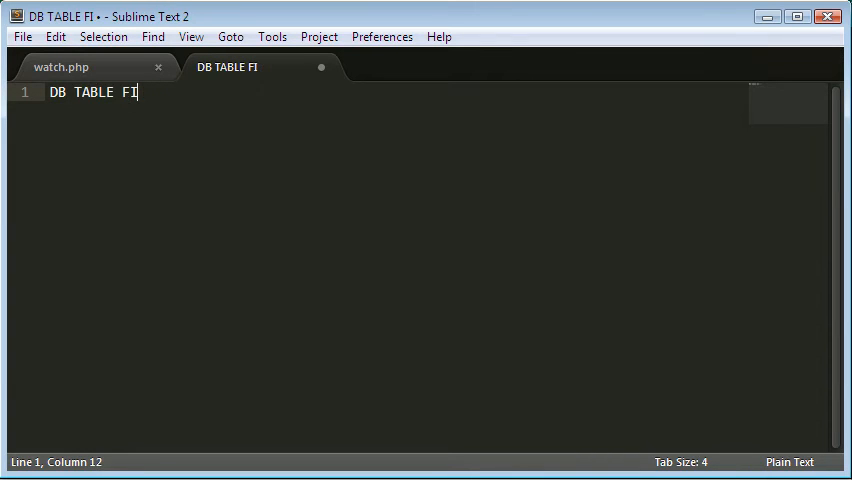
text(ELDS)
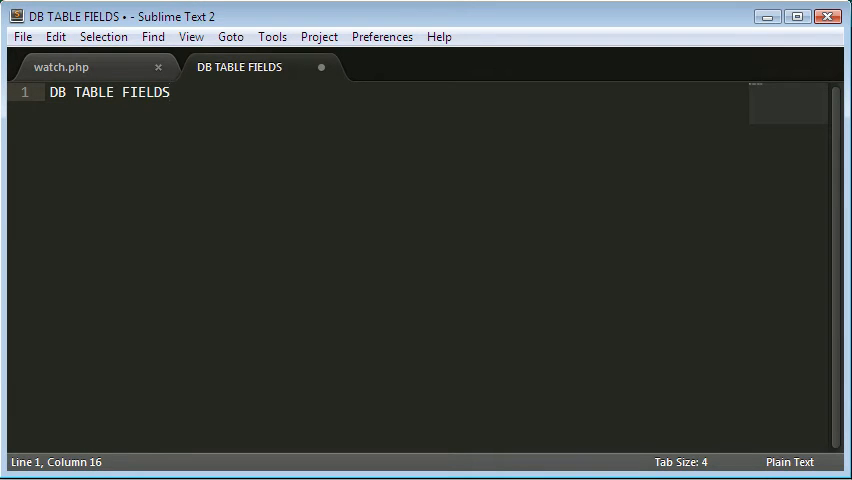
key(enter)
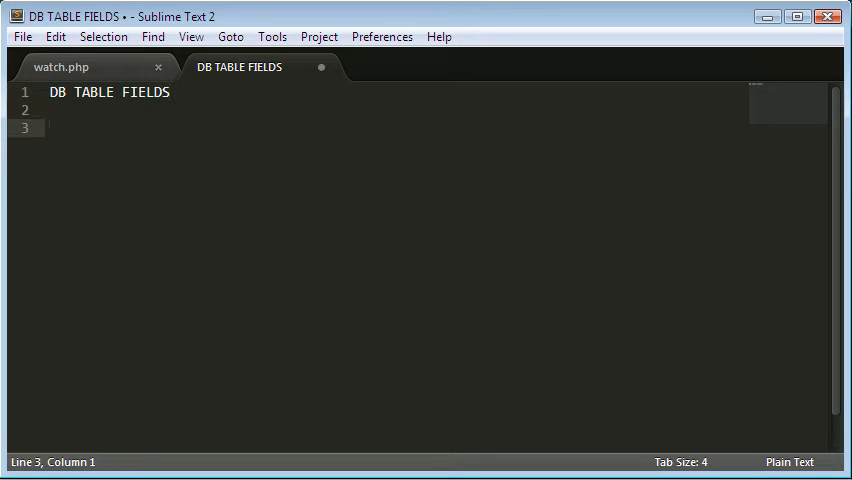
text(id)
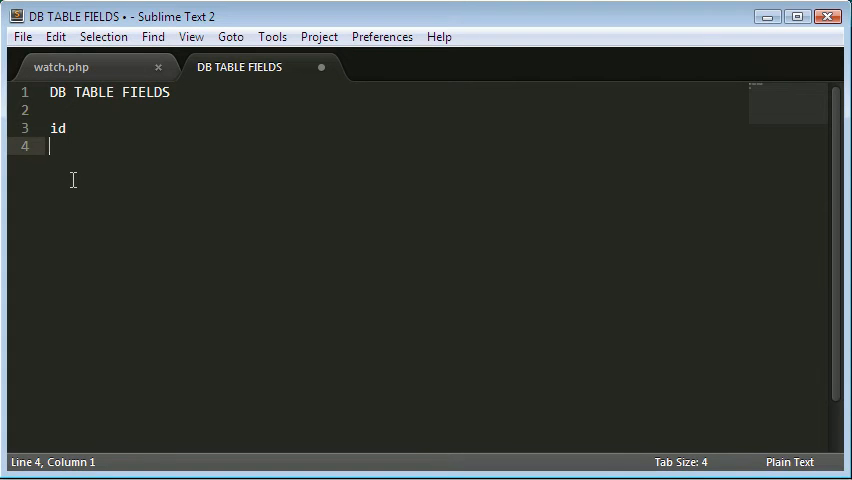
text(like)
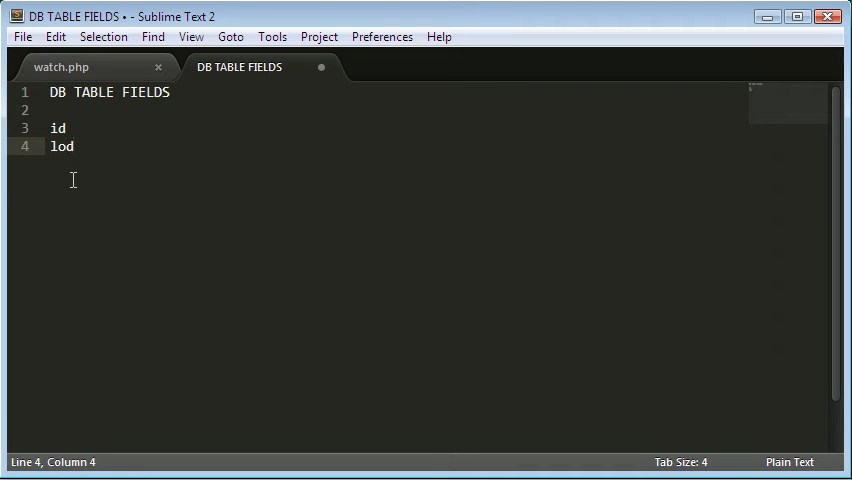
- Add the videoid and username fields on the following lines
key(enter)
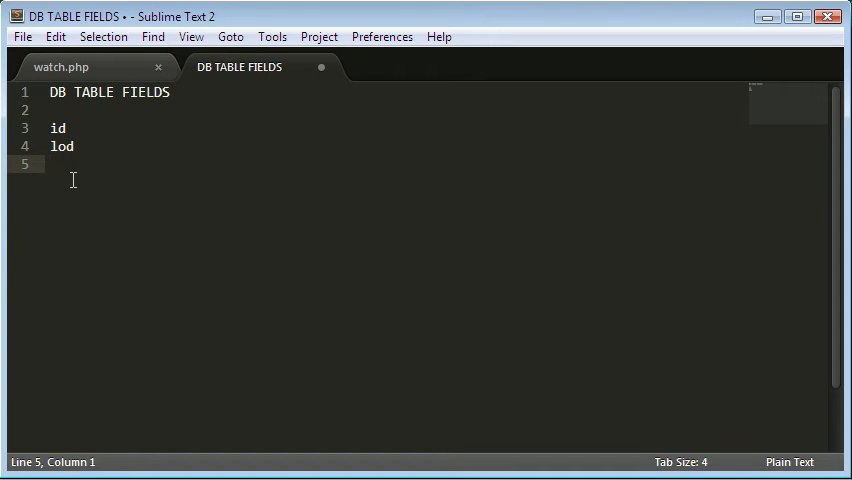
text(video)
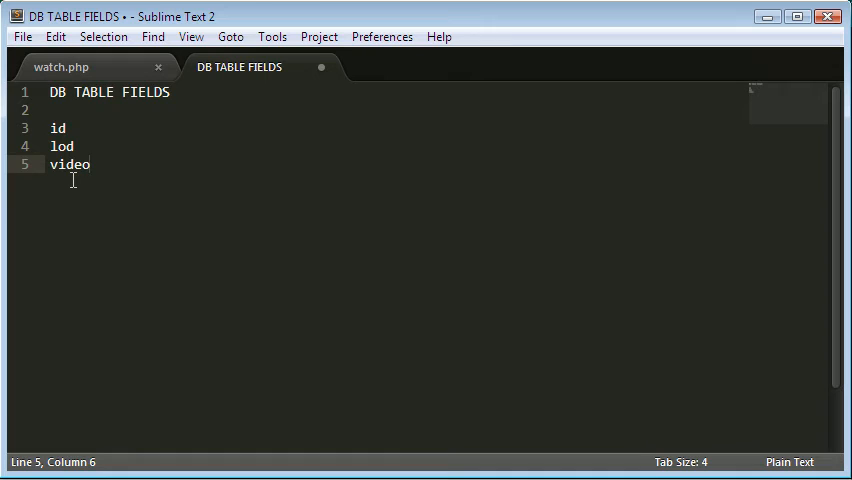
text(id)
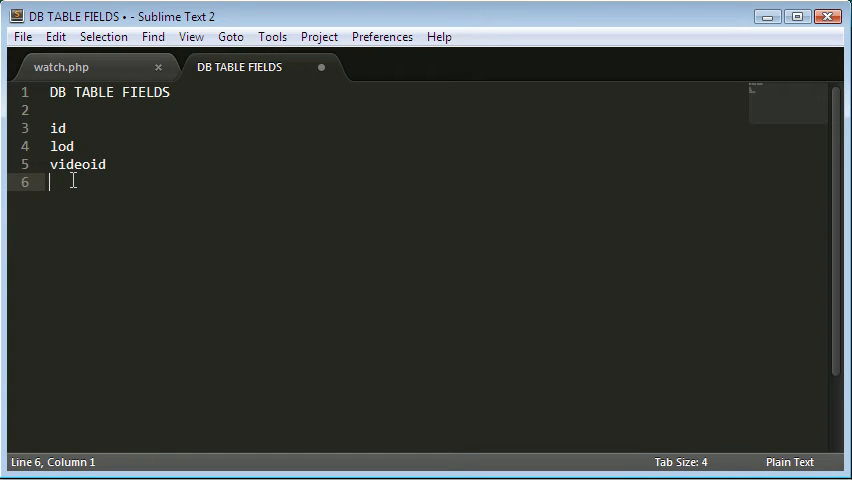
text(us)
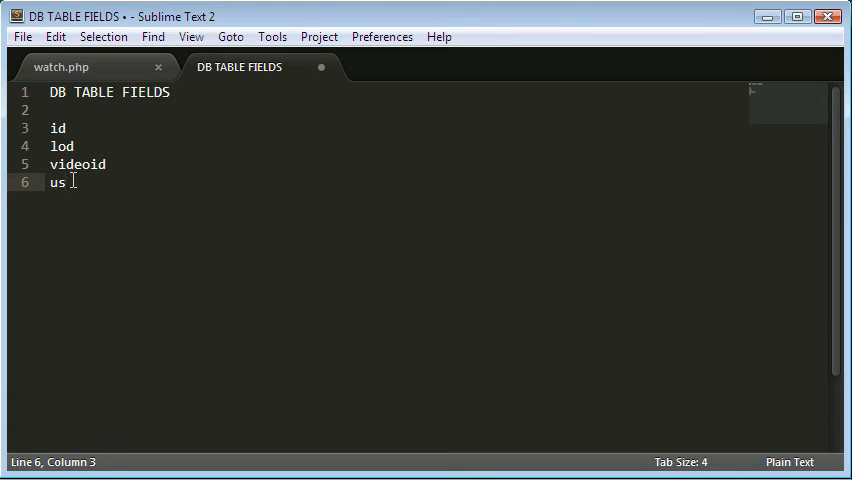
text(ername)
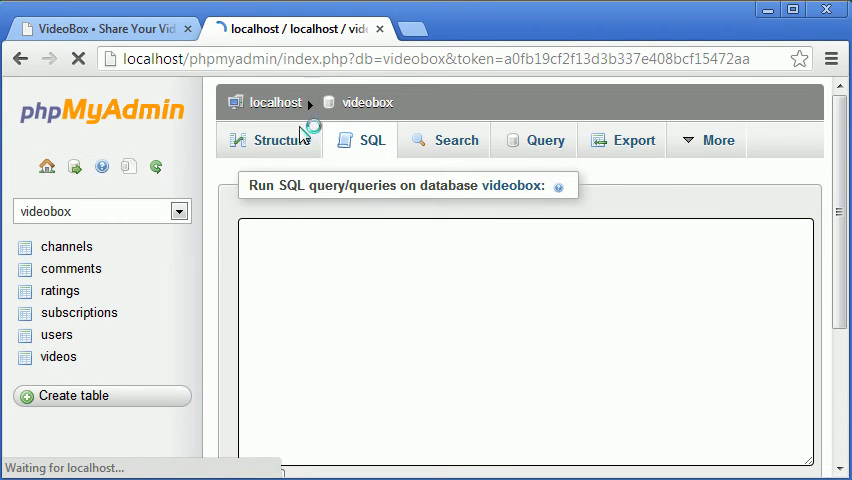
- Return to the videobox database, dismiss the error popup, and browse the ratings table's rows
click(282, 140)
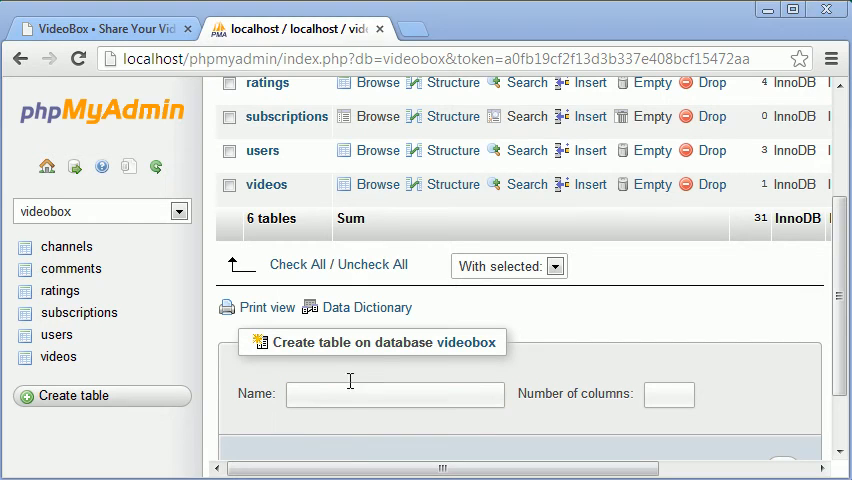
text(ra)
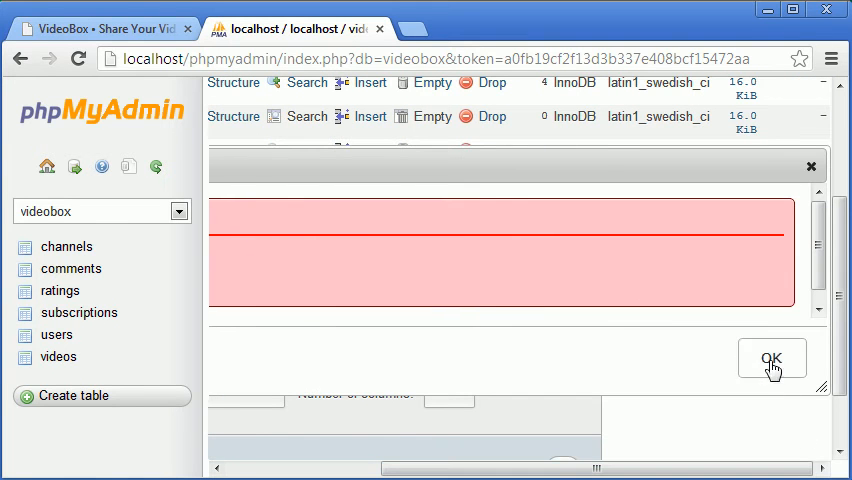
click(772, 358)
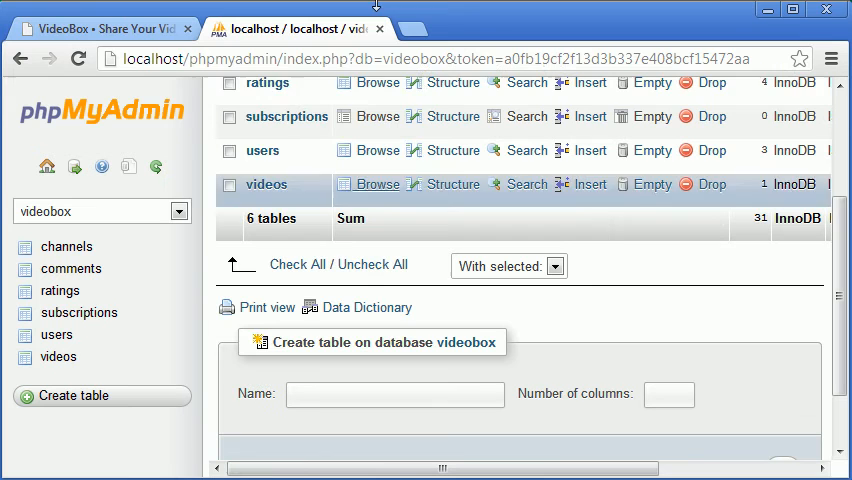
click(376, 184)
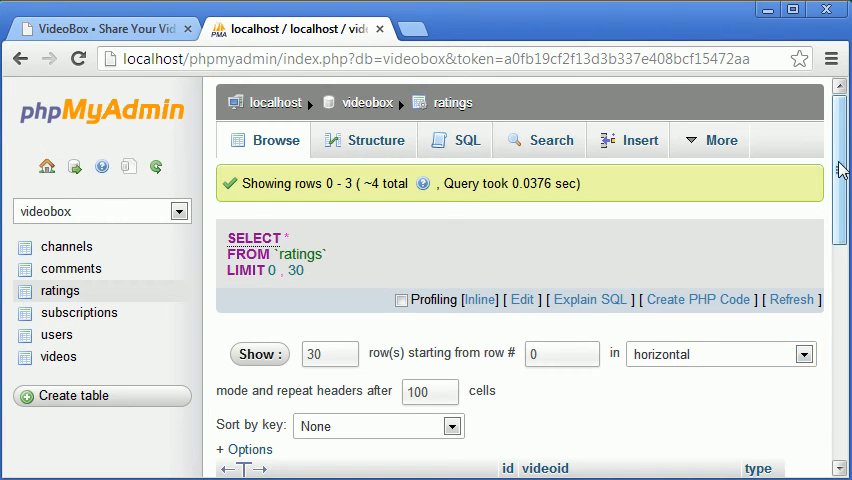
- From the Structure view, add a 'username' column of type VARCHAR with length 32
scroll(down, 3)
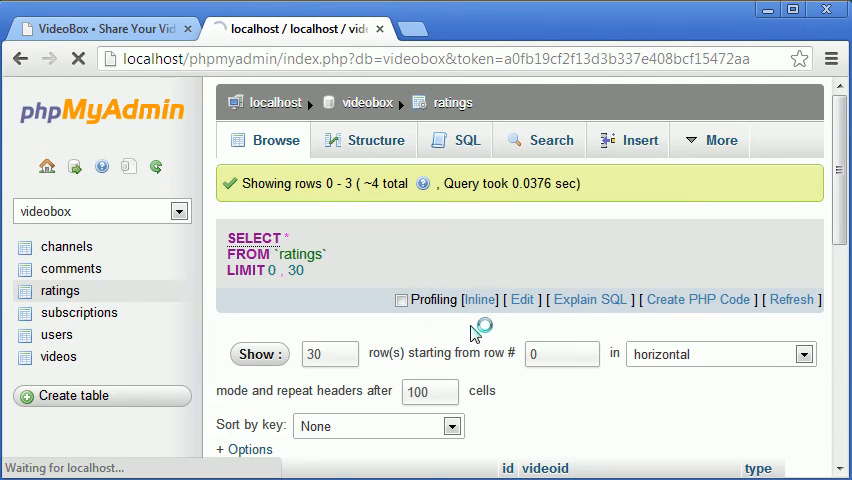
click(376, 140)
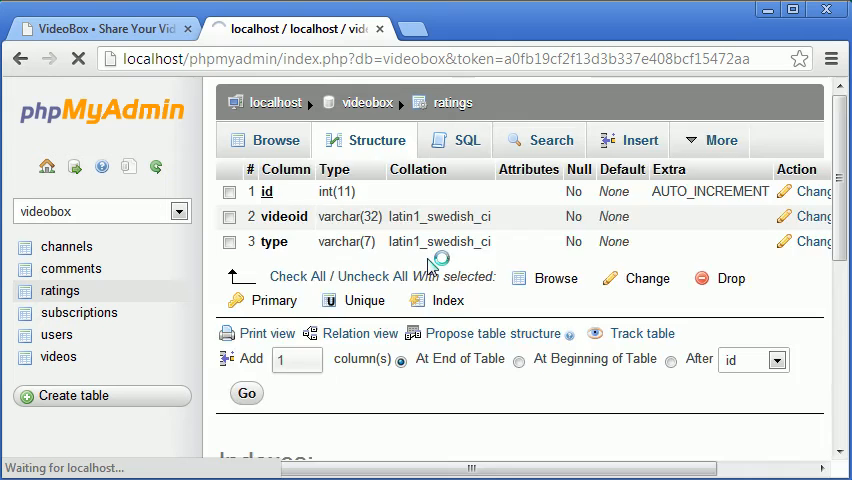
click(246, 392)
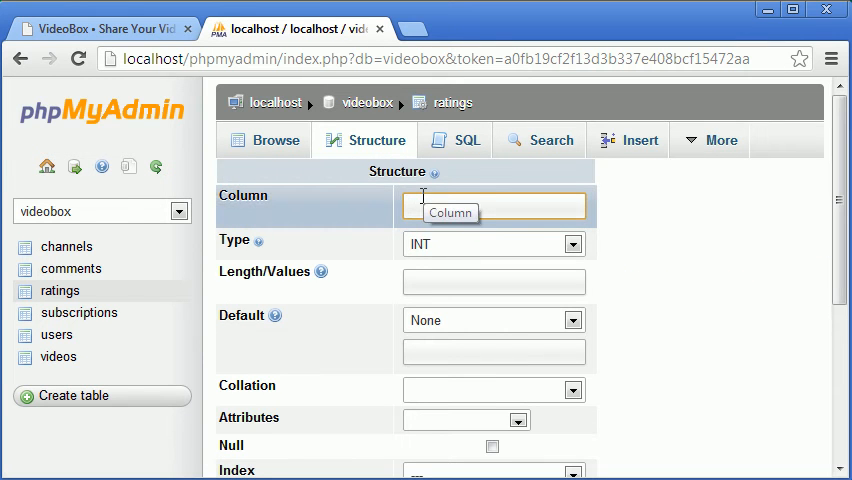
text(username)
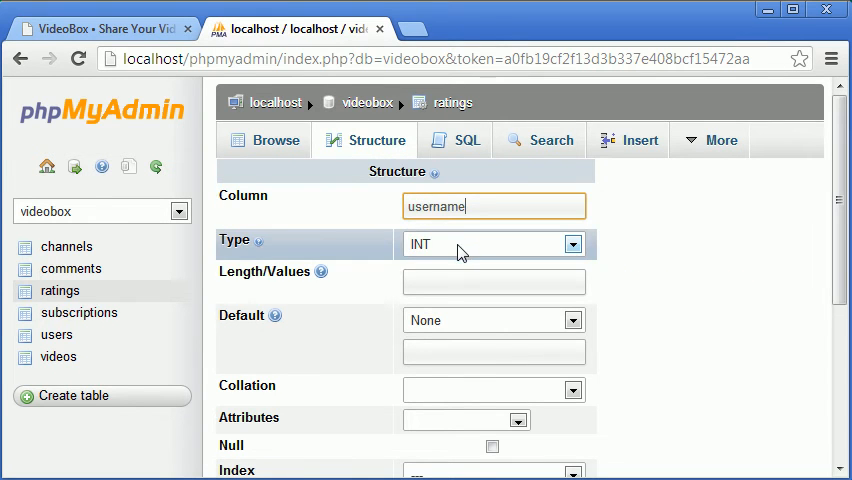
click(490, 244)
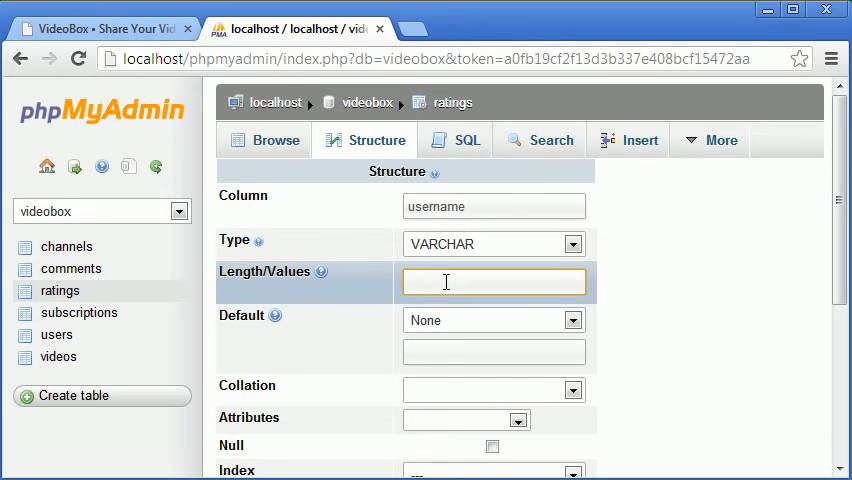
text(32)
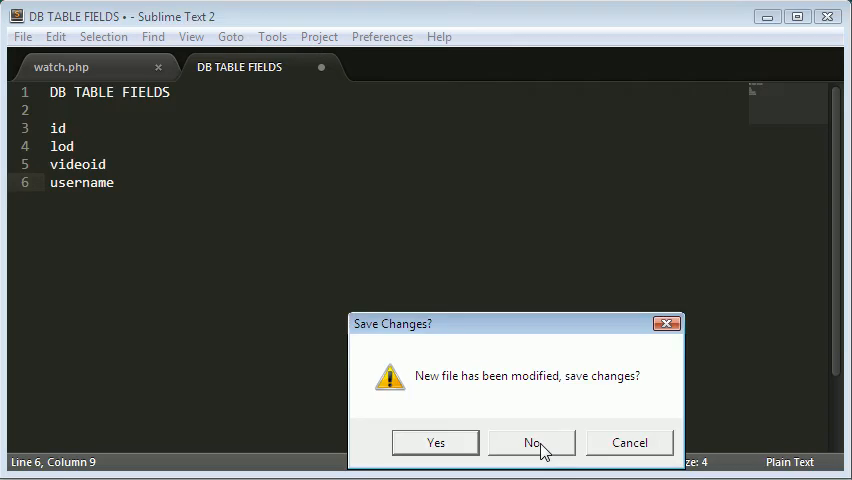
- Discard the unsaved field-list note and add an '/* Add ratings */' comment before watch.php's closing tag
click(532, 442)
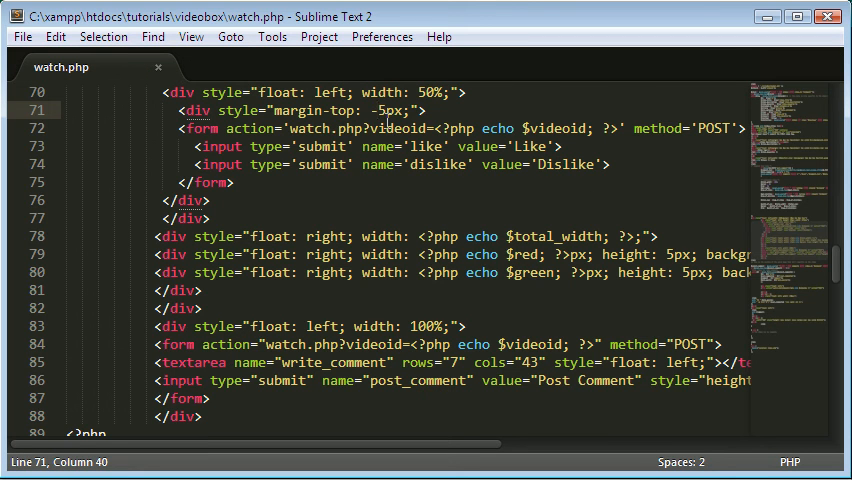
mouse_move(418, 144)
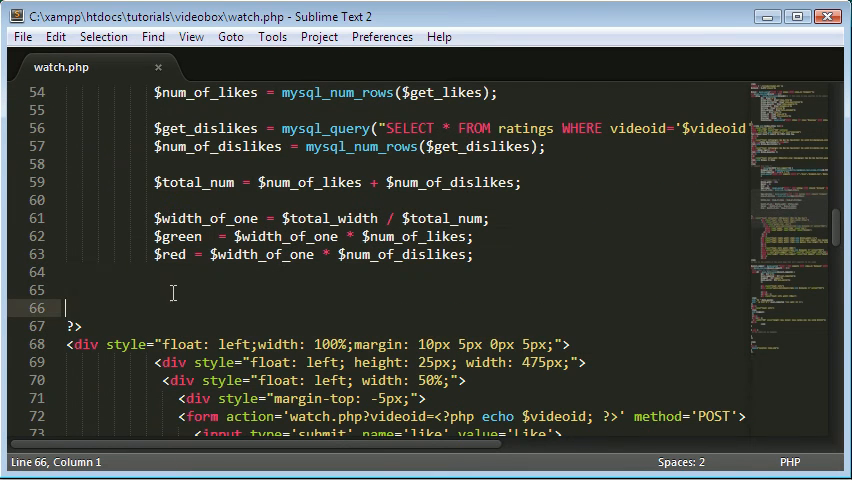
text(/*)
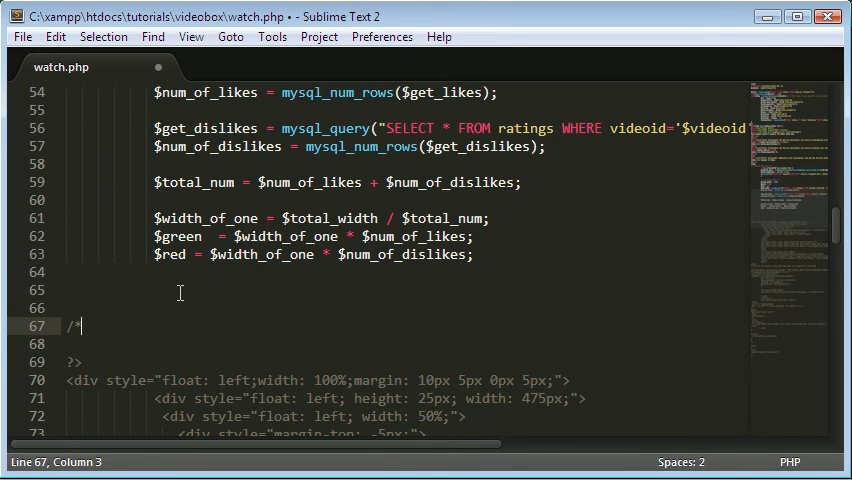
text(*/)
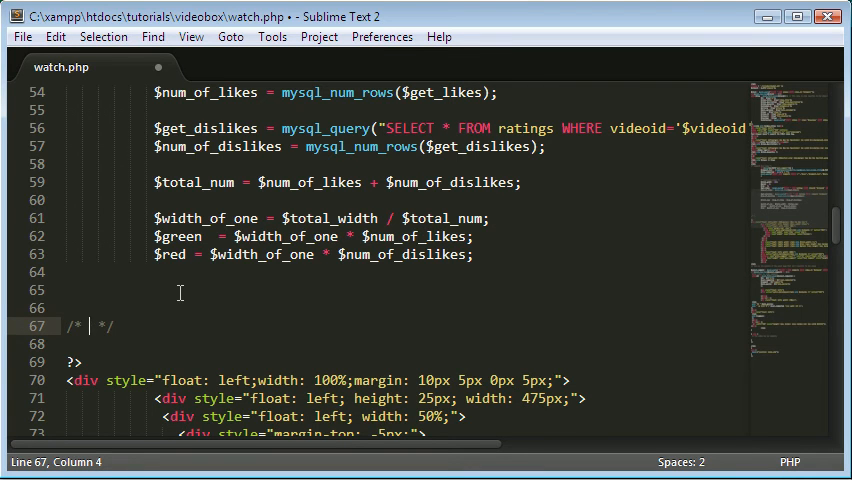
text(Rating)
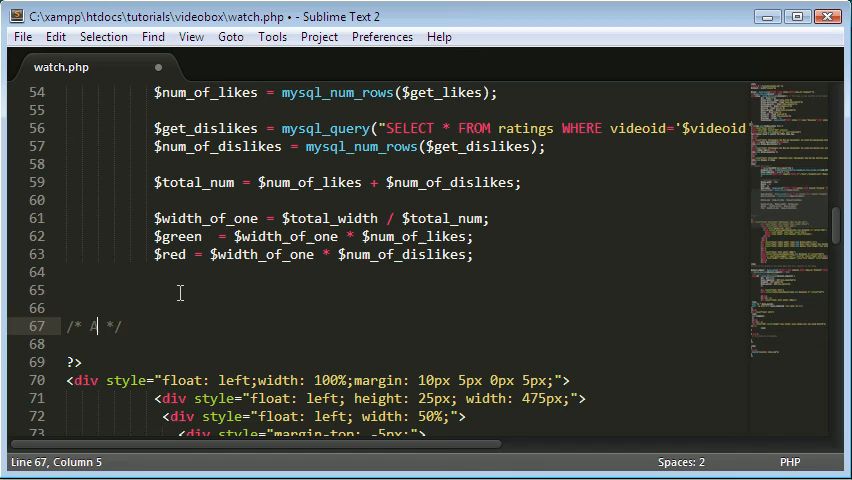
text(Add ratings code)
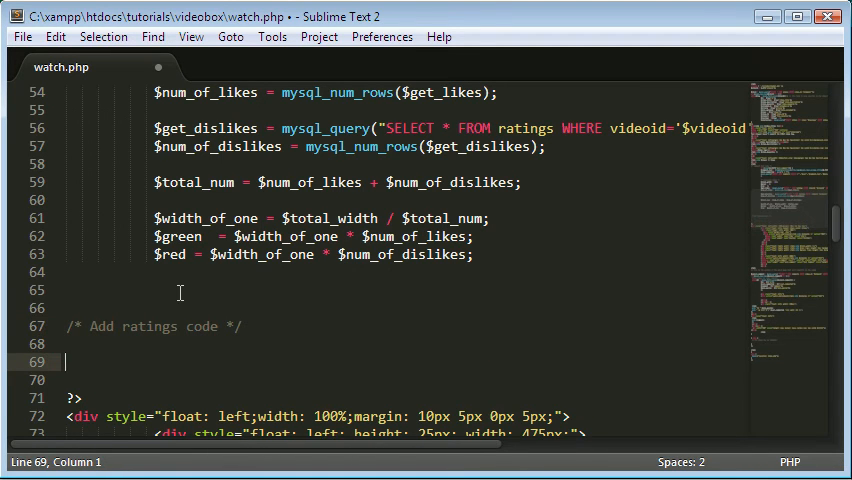
- Start an if (isset($_POST['like'])) block below the ratings comment
text(i)
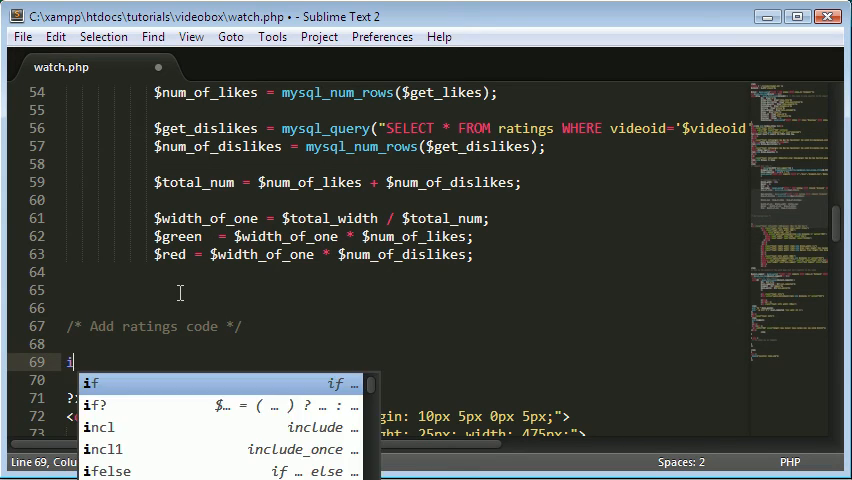
text(f)
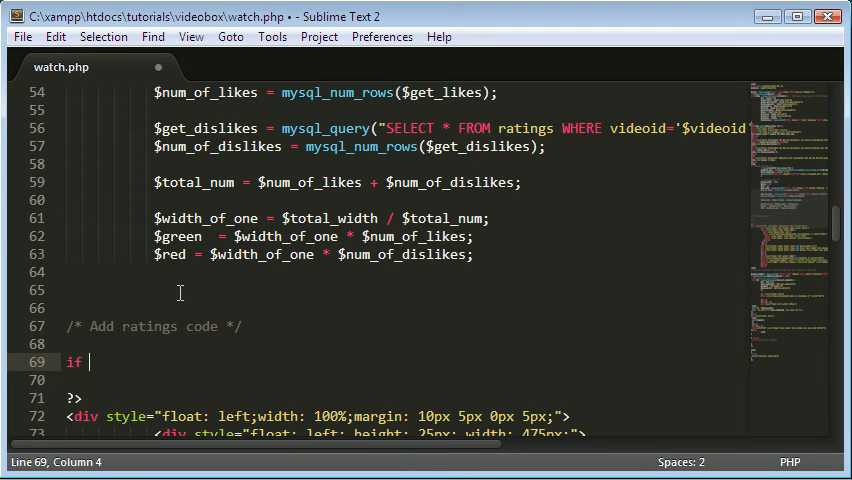
text((isset)
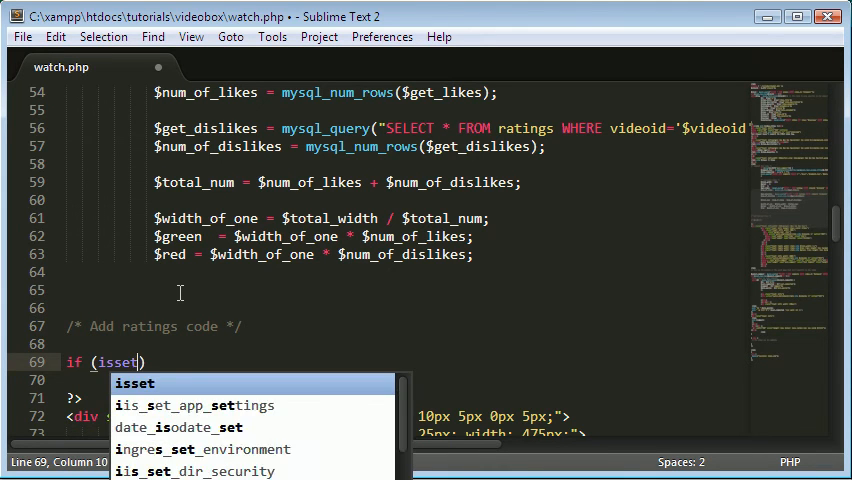
text($_POST)
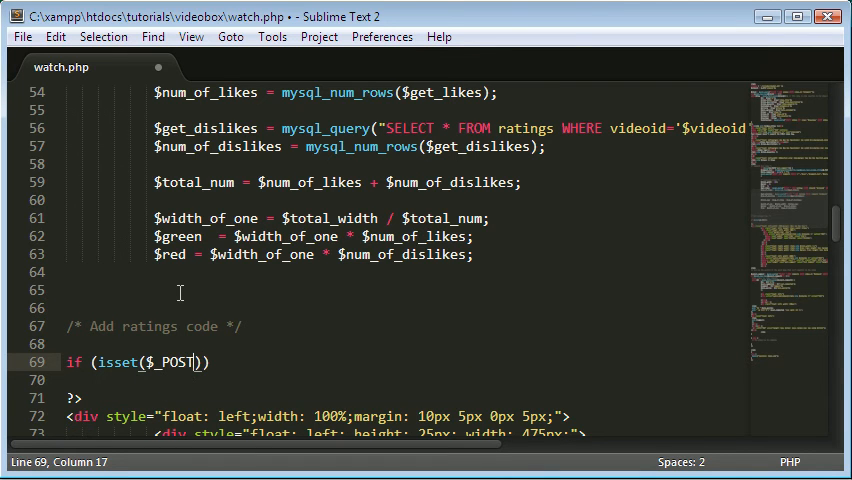
text([''])
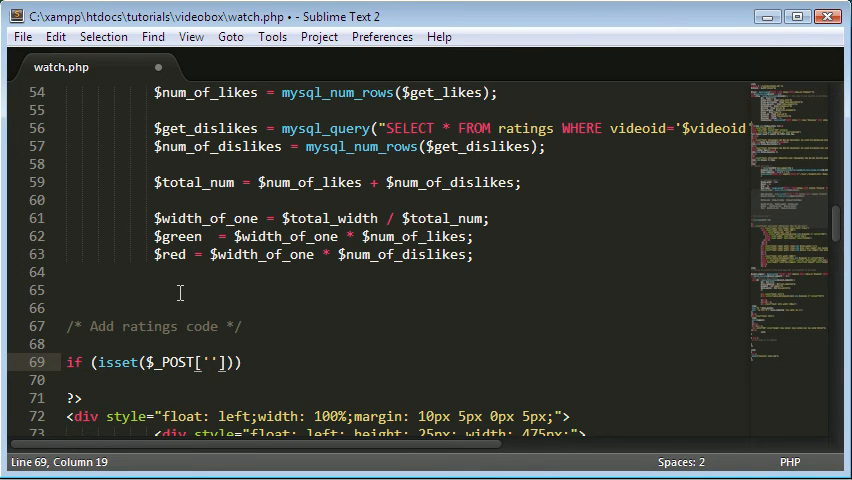
text(like)
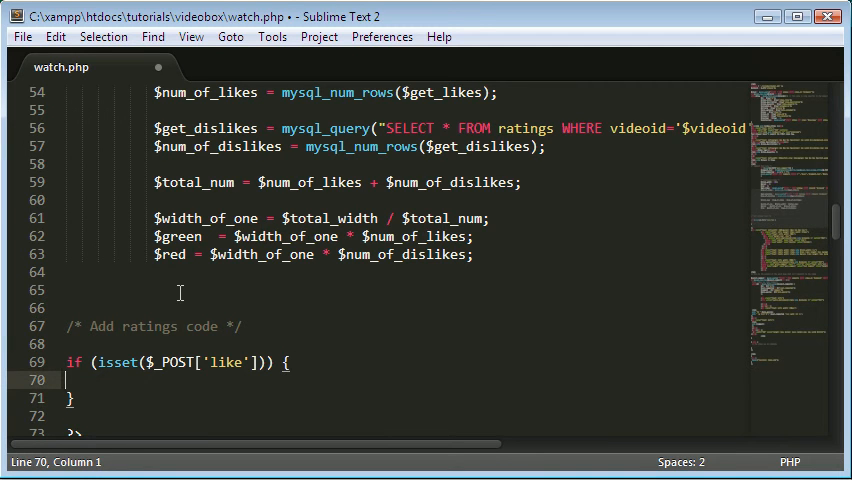
- Write mysql_query INSERT INTO ratings VALUES ('','$videoid','like','') inside it and save watch.php
text(mysql)_query()
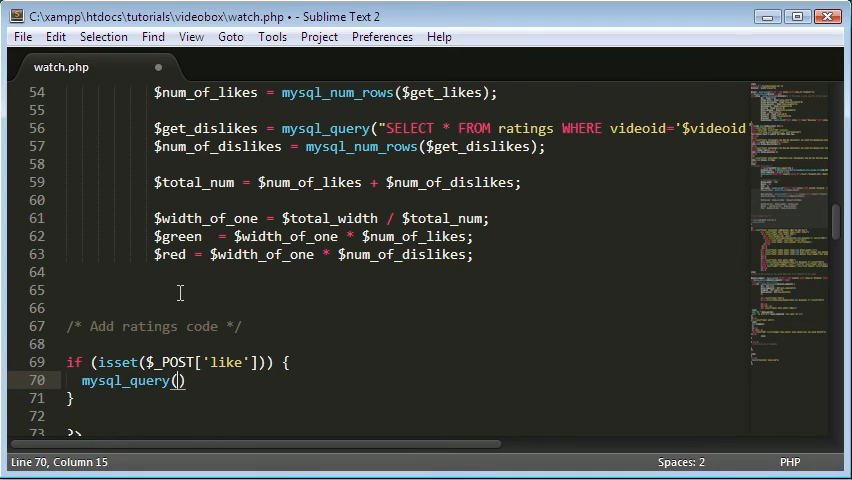
text("U")
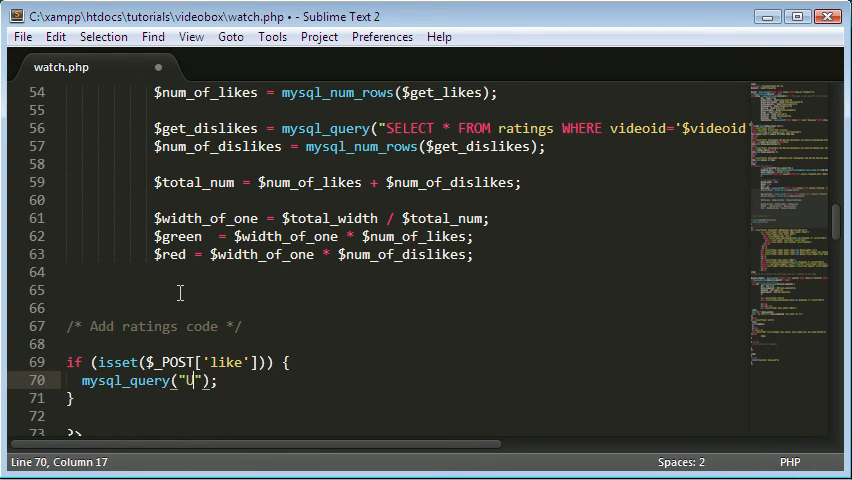
text(PDATE)
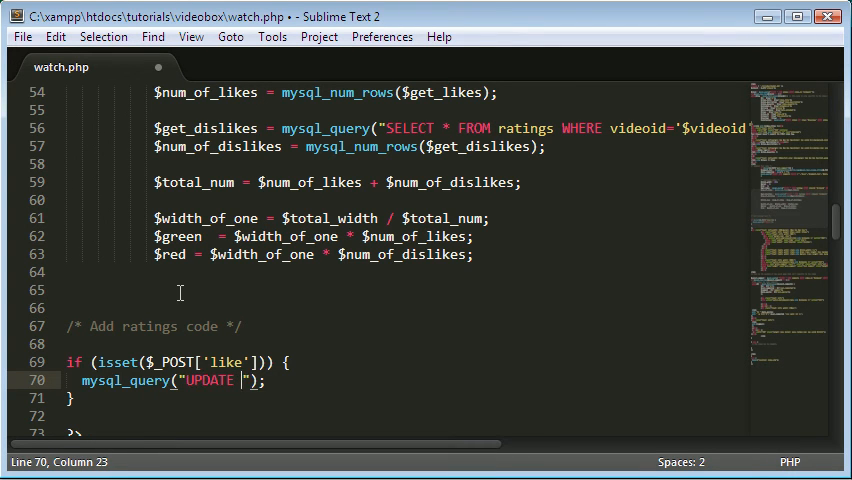
text(INSERT)
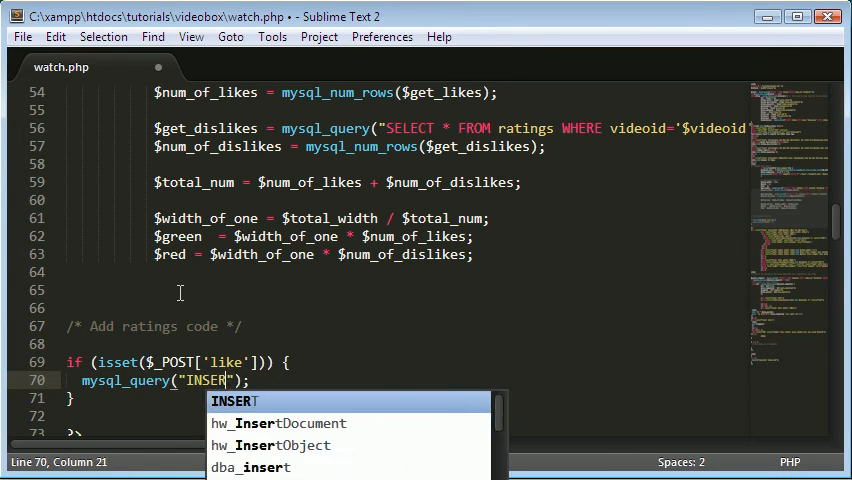
text(INTO ratings VALUES ()
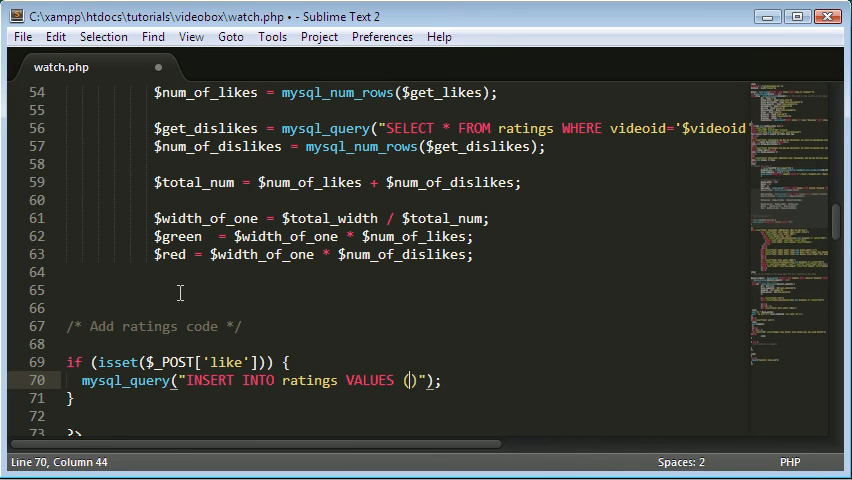
text('','','','')
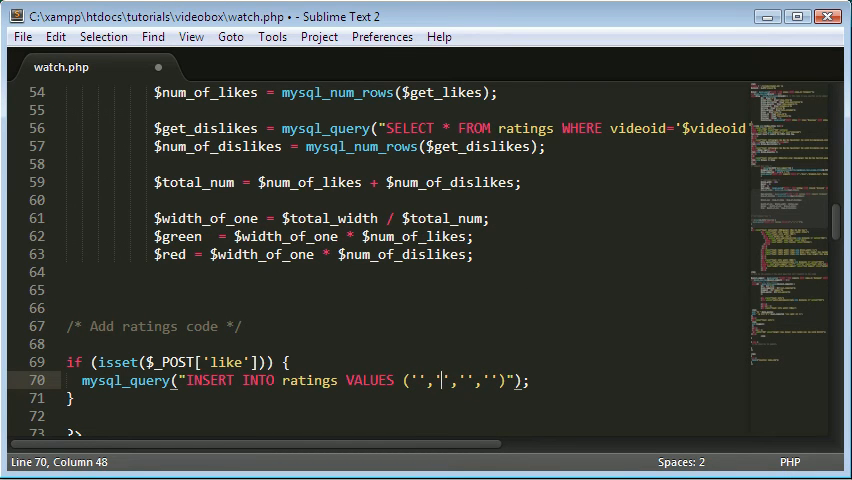
mouse_move(490, 364)
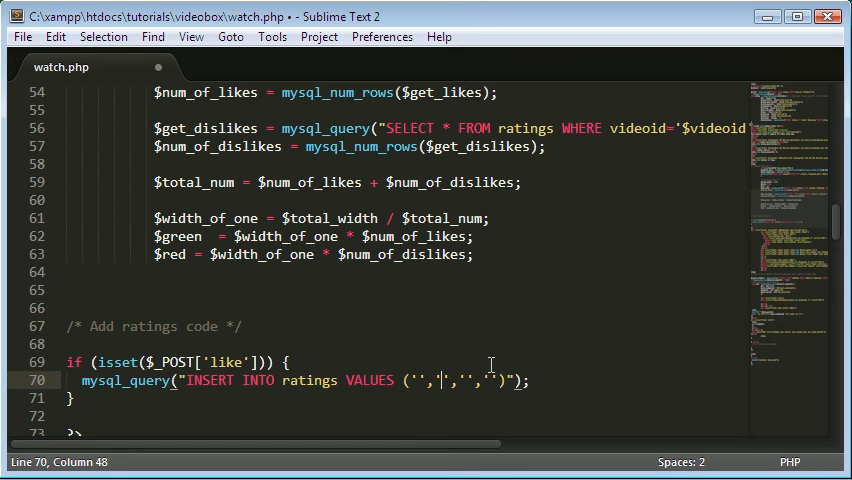
text($ideoid)
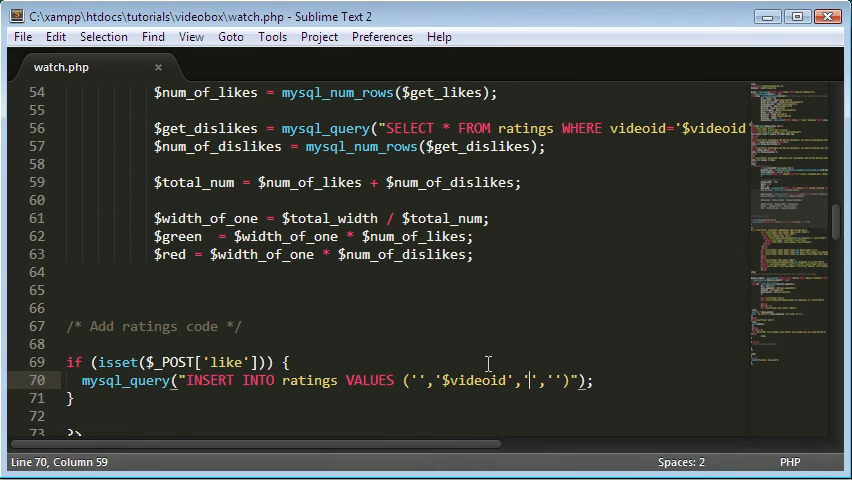
text(like)
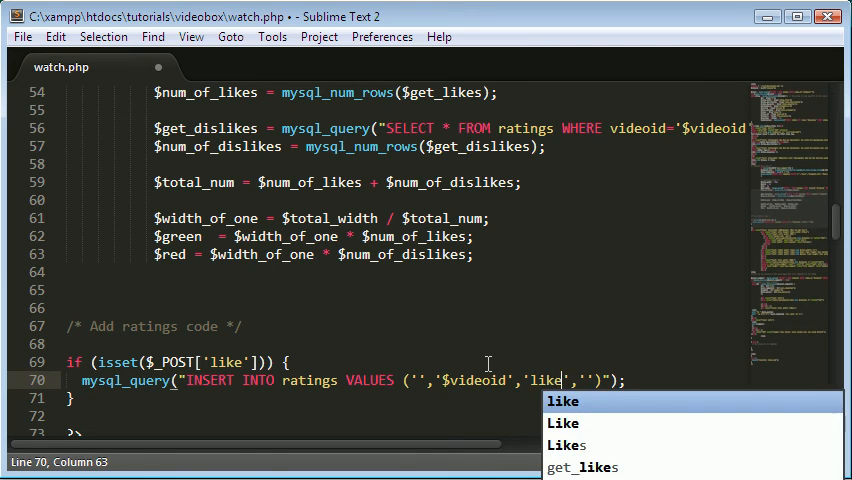
key(ctrl+s)
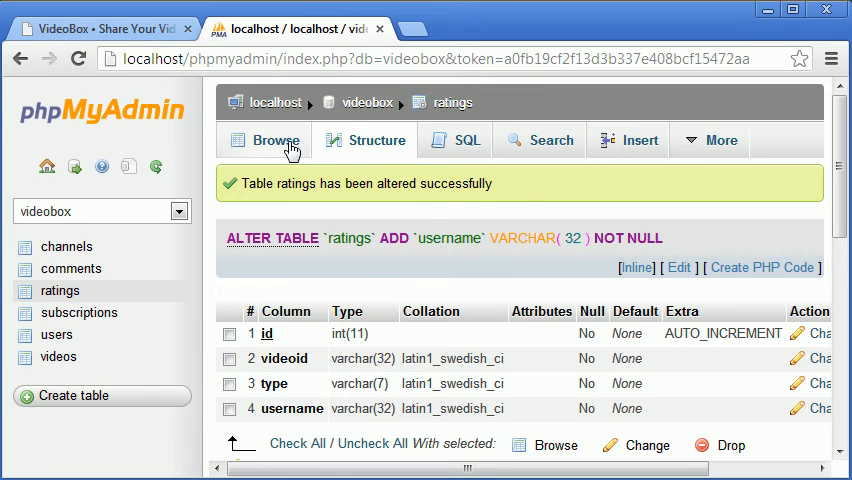
- Browse the ratings table to list its four existing rows
click(272, 140)
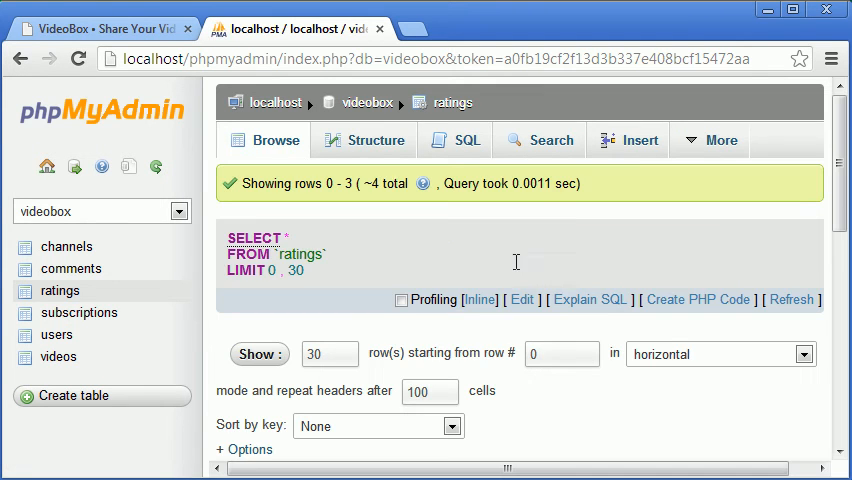
scroll(down, 3)
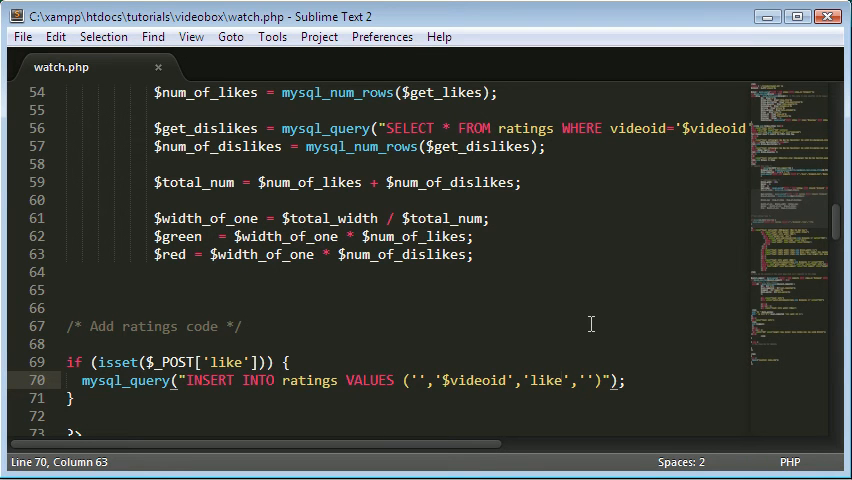
- Fill the insert's fourth value with $username and scroll through watch.php
text($user)
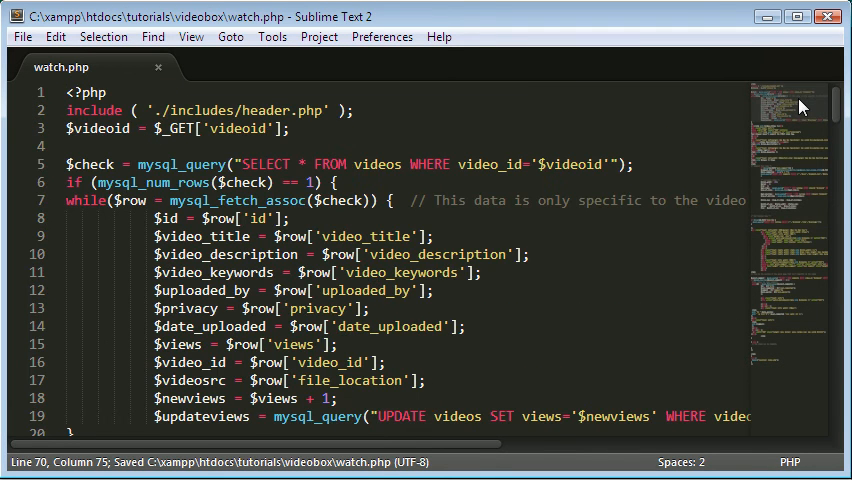
scroll(down, 3)
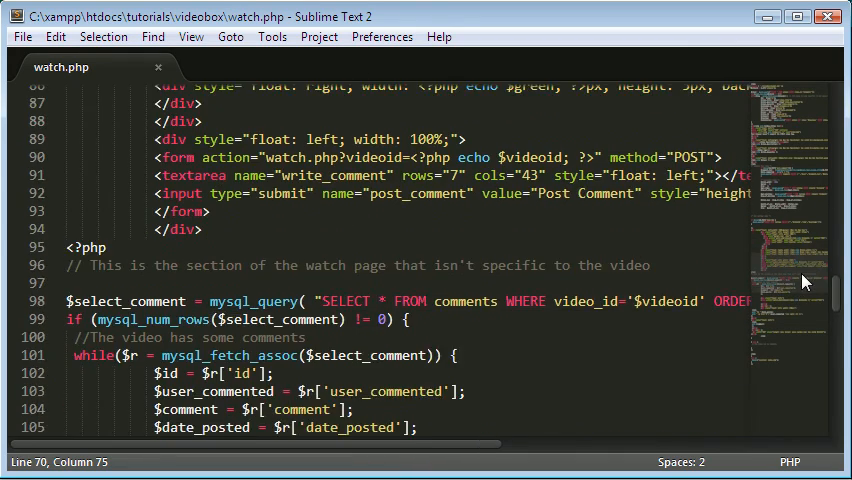
scroll(down, 3)
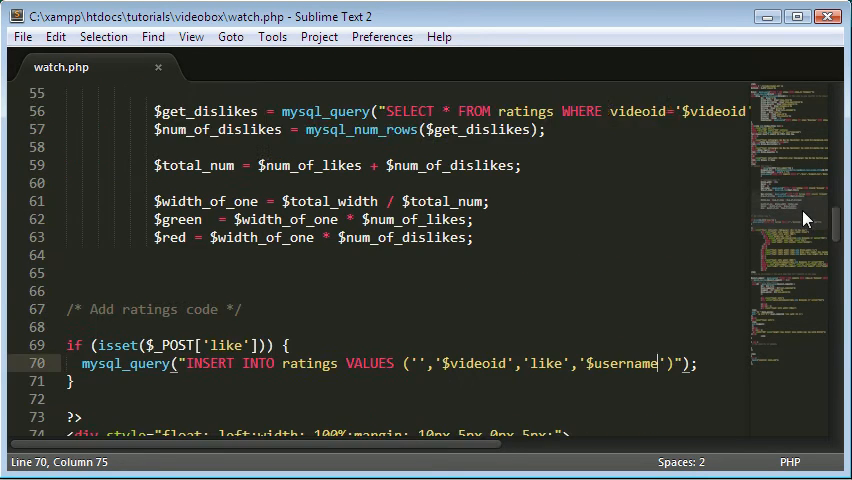
scroll(down, 3)
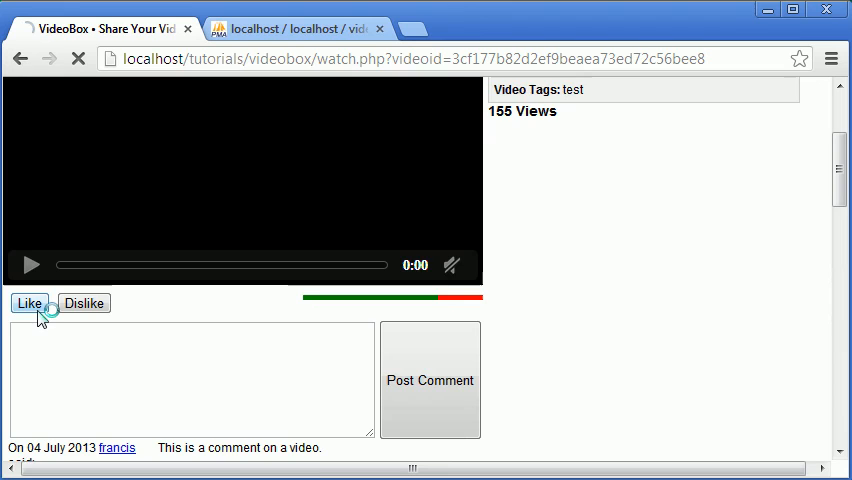
- Like the test video, see the undefined username notice, and check the ratings table for the new row
click(28, 304)
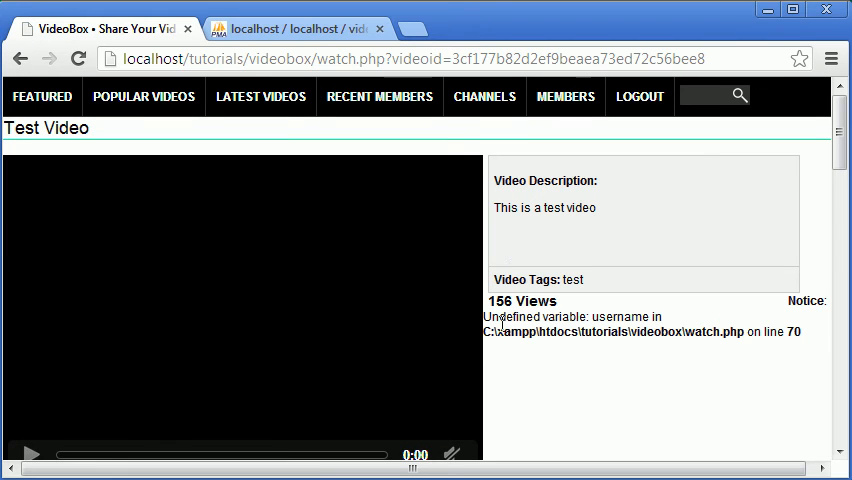
scroll(down, 3)
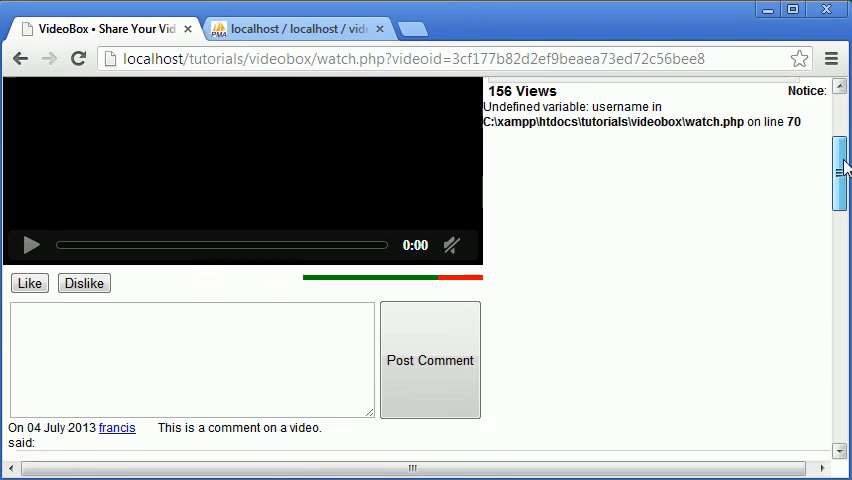
click(290, 28)
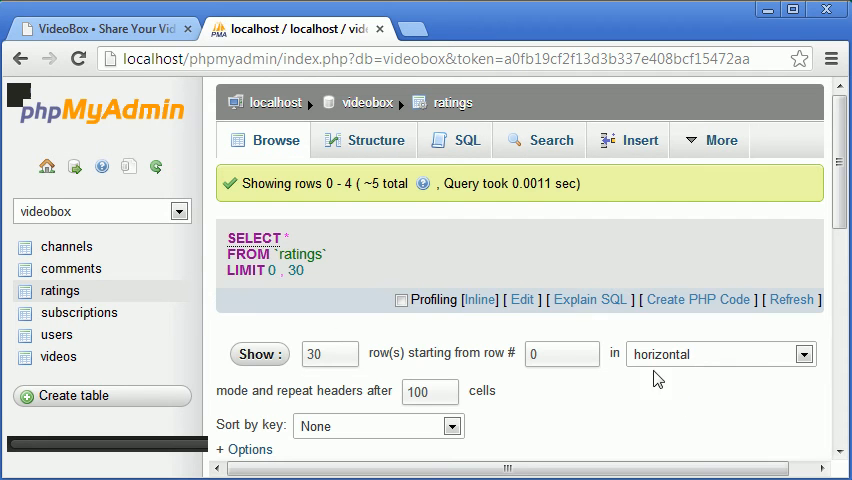
mouse_move(368, 184)
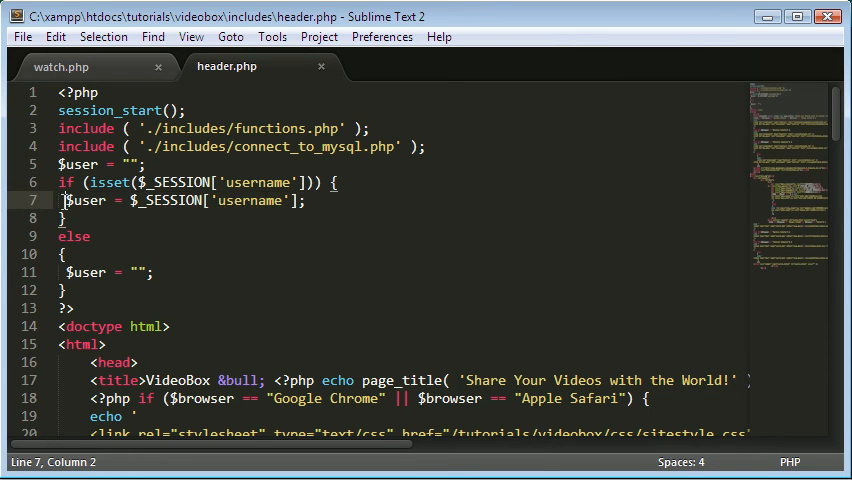
- Inspect header.php line 7 where $user is assigned from $_SESSION['username']
click(60, 68)
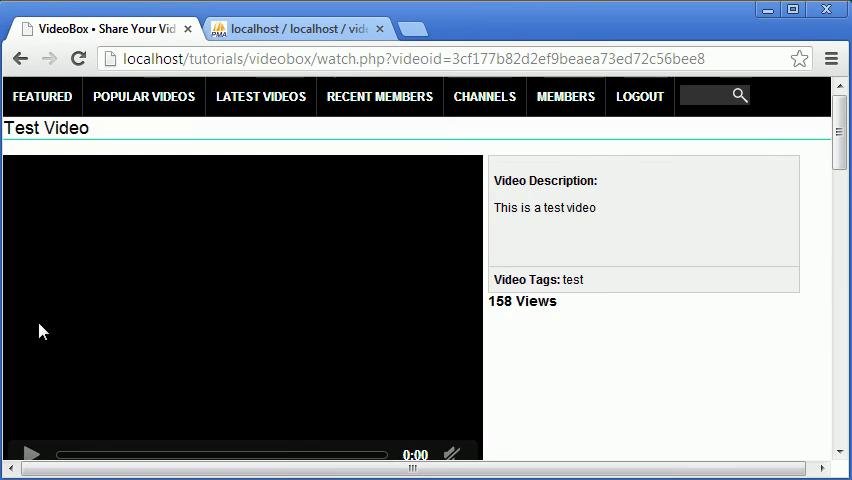
- Review the ratings table rows in the phpMyAdmin tab
scroll(down, 3)
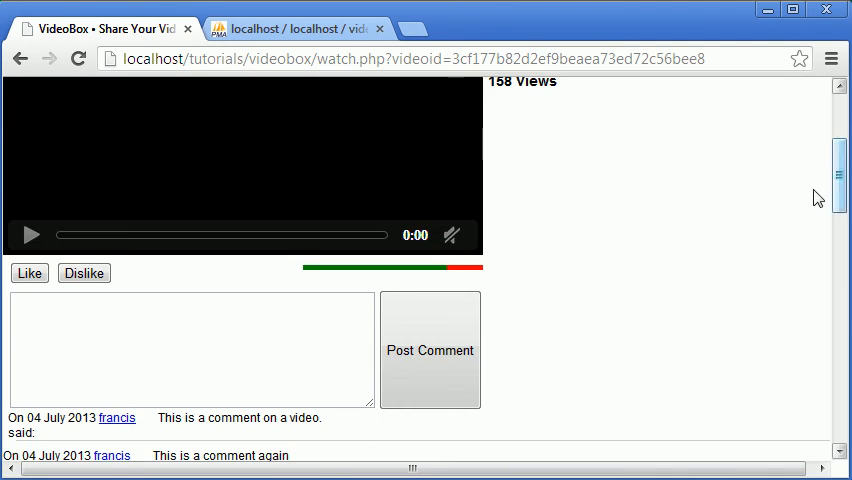
click(296, 28)
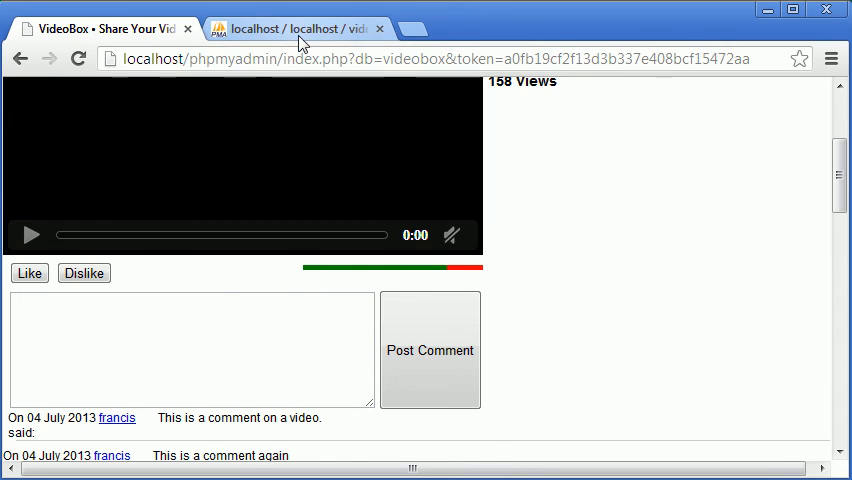
click(296, 28)
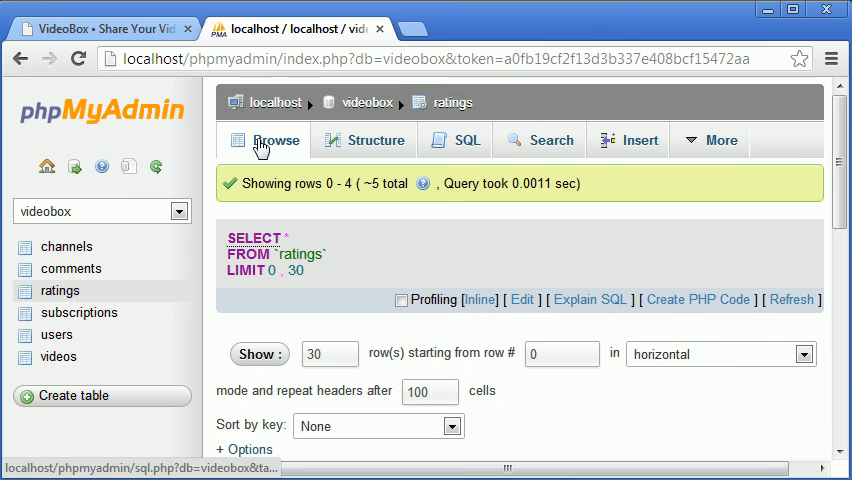
scroll(down, 3)
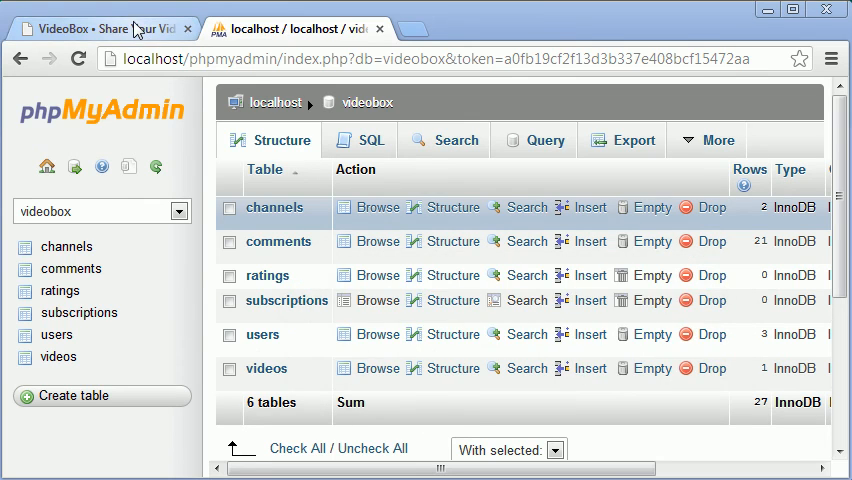
- Return to the Test Video watch page and submit a Like
click(90, 28)
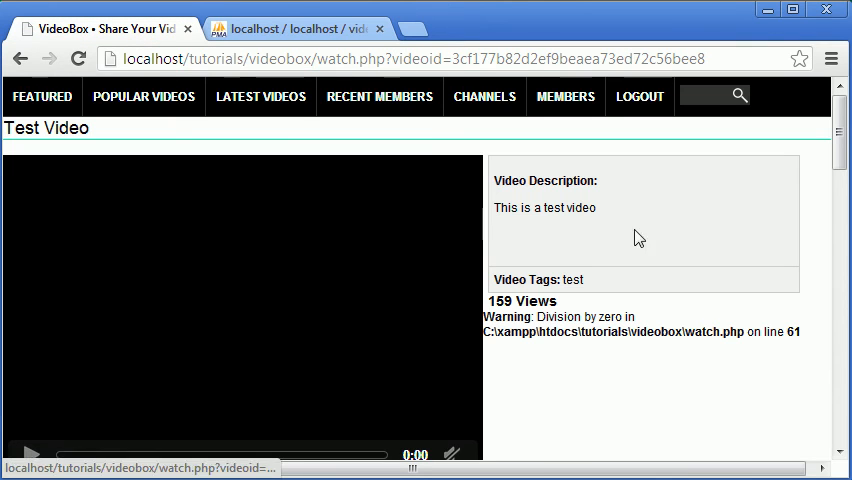
scroll(down, 3)
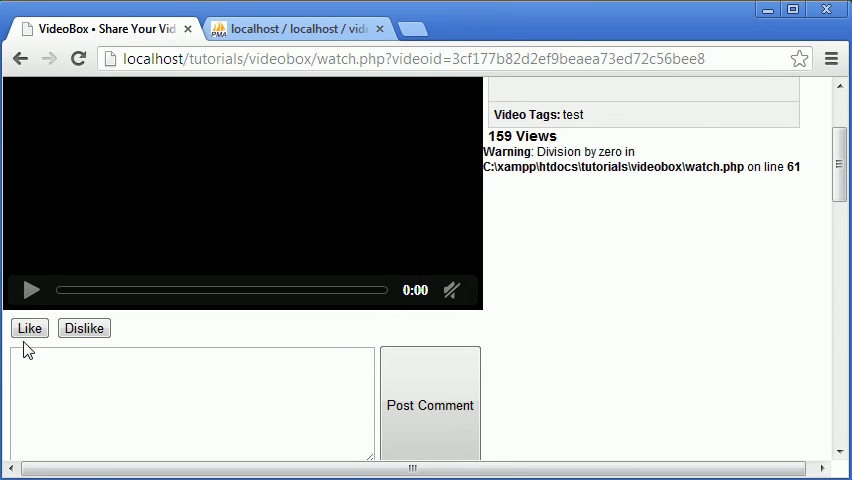
click(28, 328)
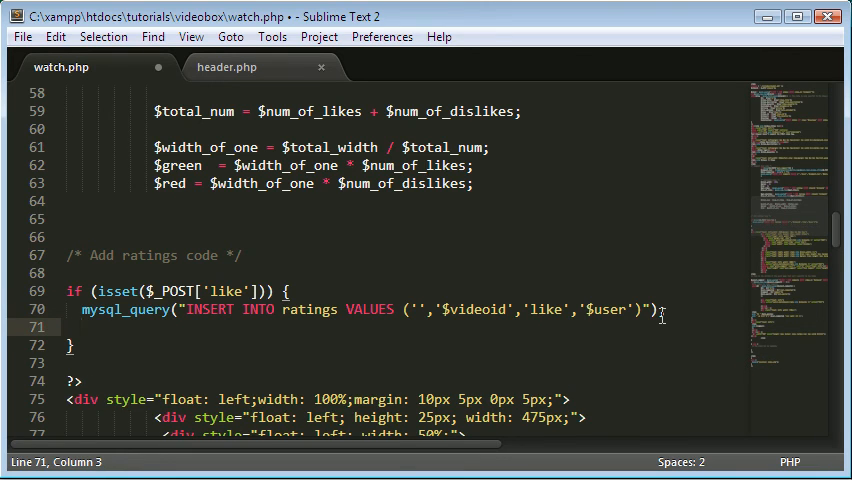
- Add header("Location: watch.php?videoid=<?php echo $videoid; ?>") after the insert, copying the form action URL
text(header();)
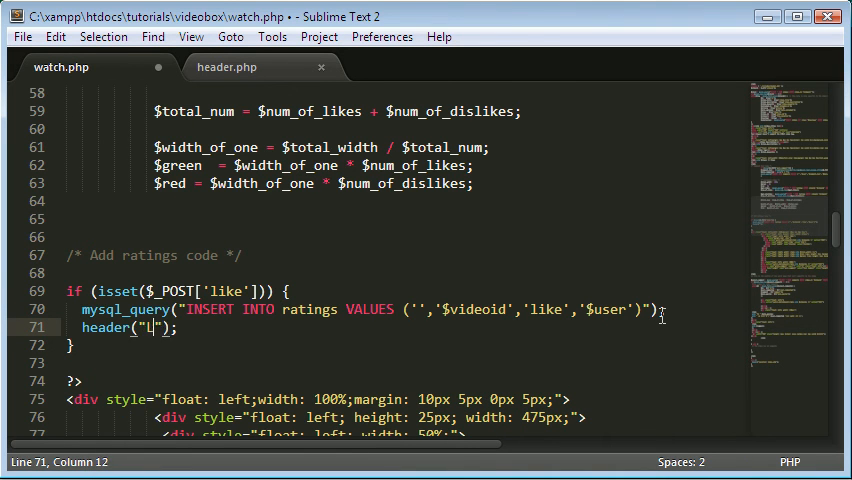
text(ocation:)
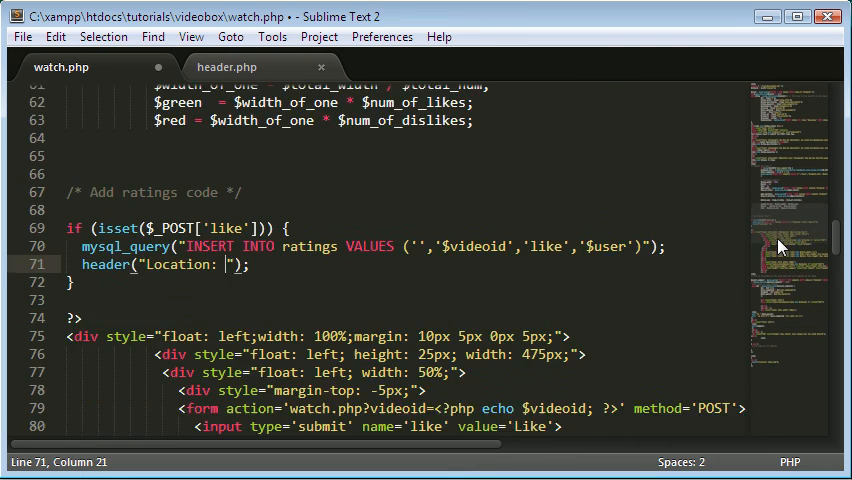
scroll(down, 3)
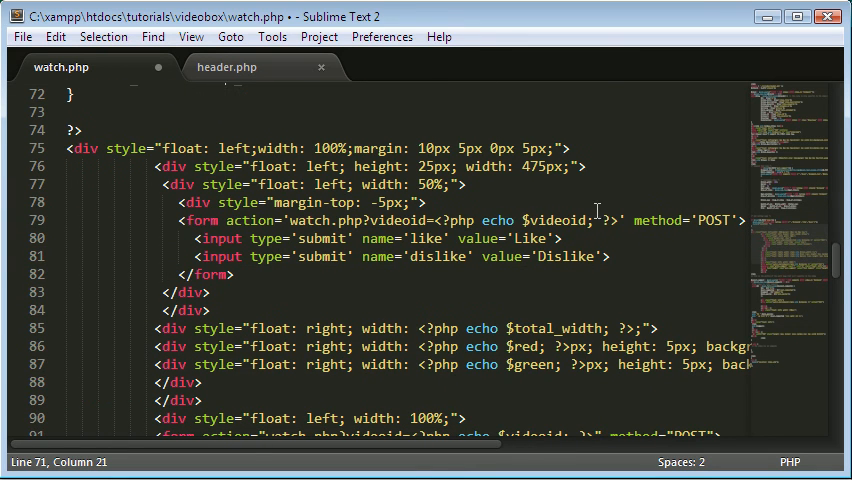
drag(290, 220, 618, 220)
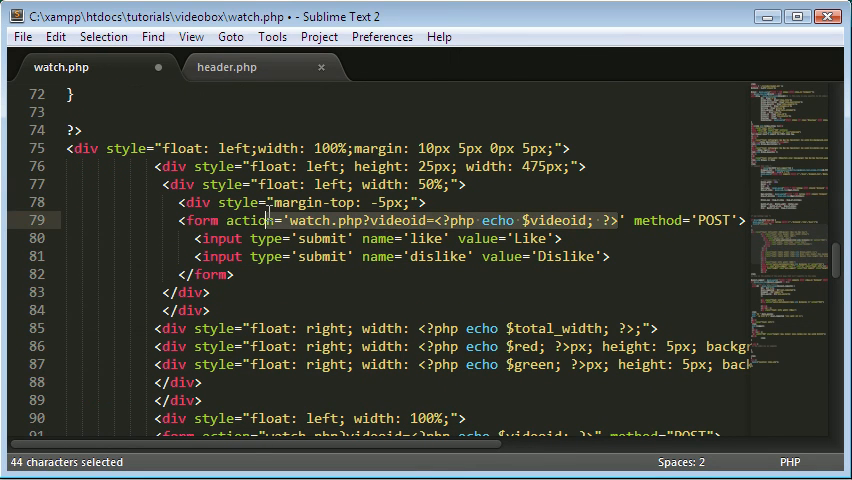
key(ctrl+c)
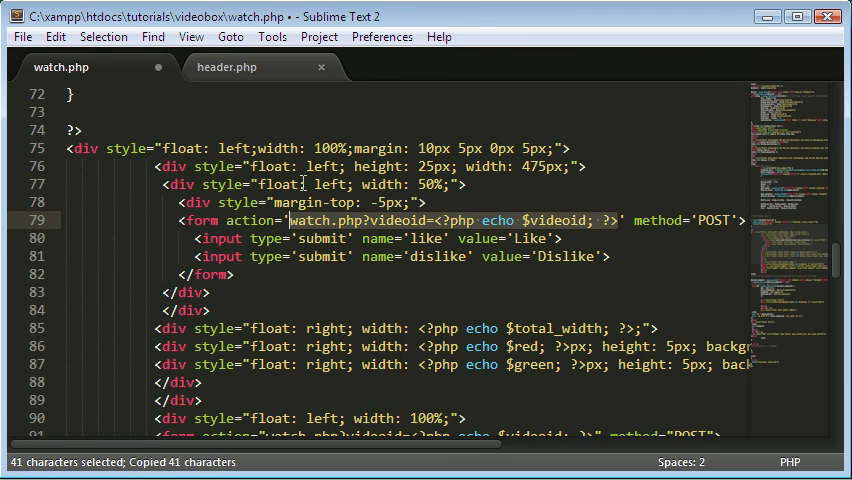
scroll(up, 3)
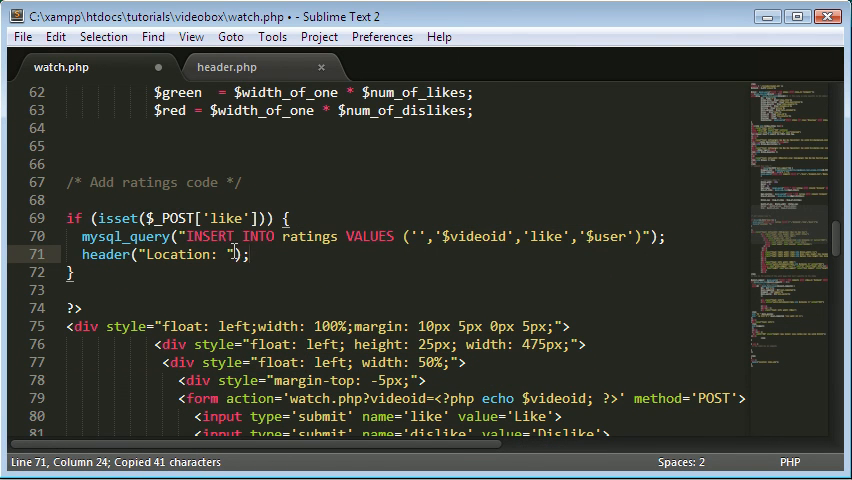
text(watch.php?videoid=<?php echo $videoid; ?>)
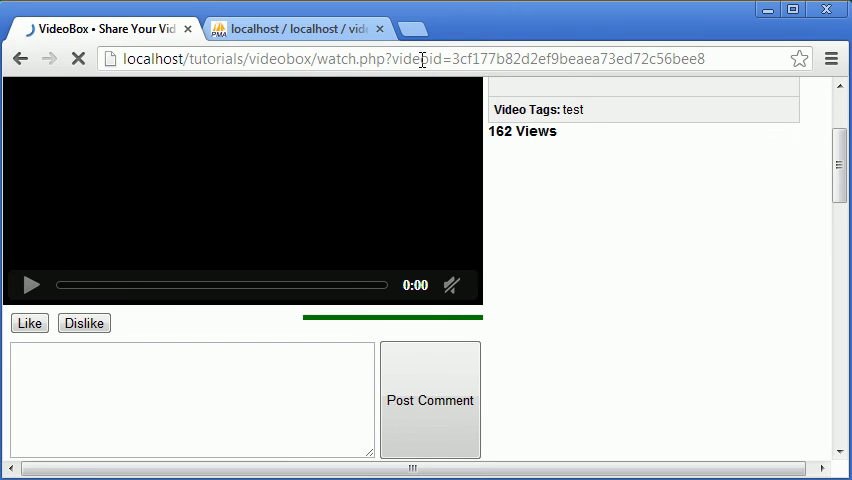
- Like the Test Video again on watch.php, then browse the ratings table in phpMyAdmin for the new row
scroll(down, 3)
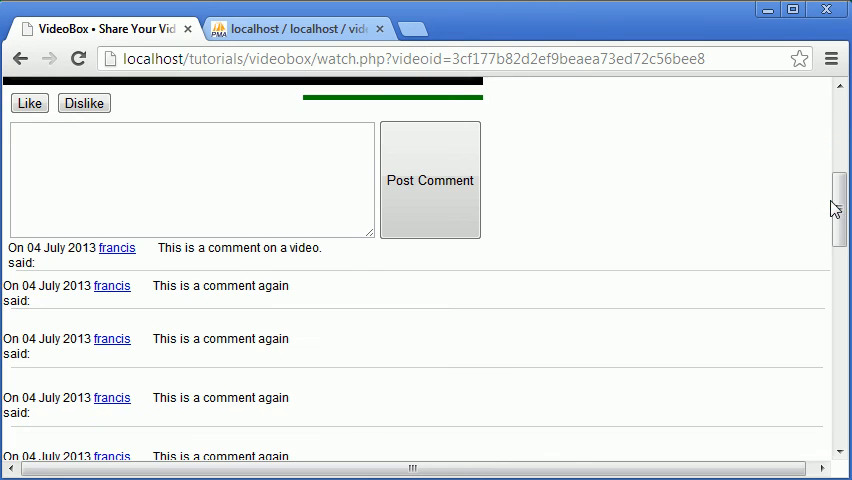
click(428, 180)
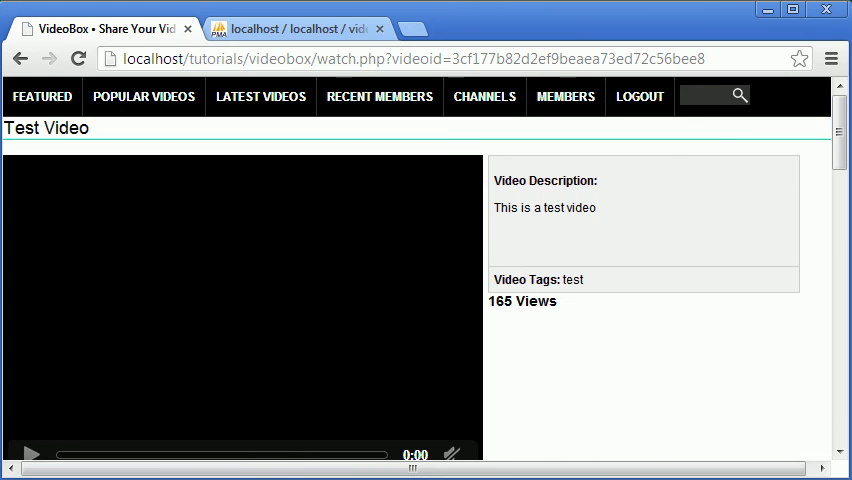
scroll(down, 3)
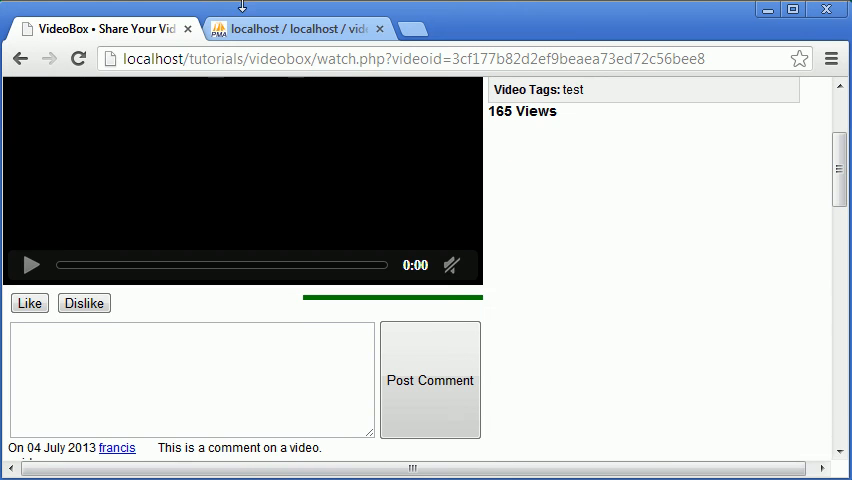
click(290, 28)
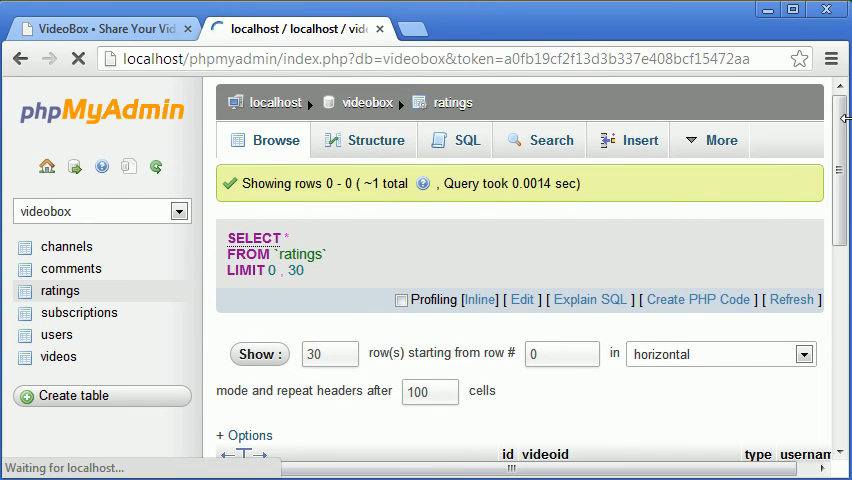
scroll(down, 3)
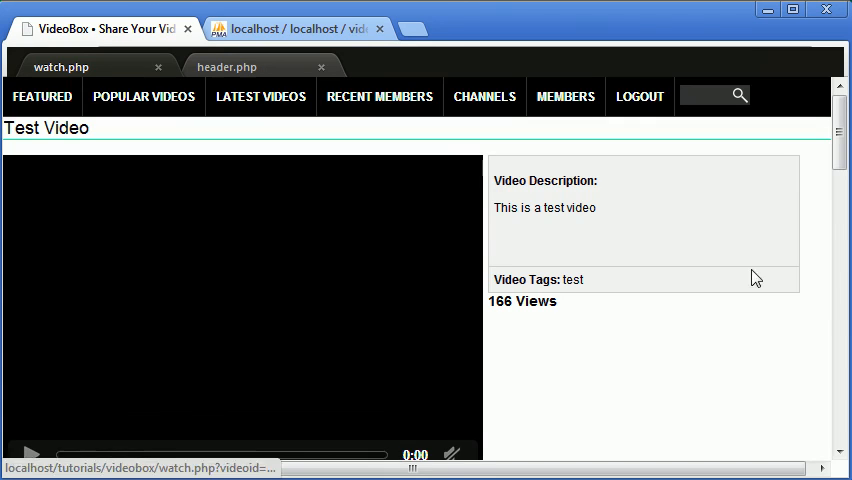
- Scroll through watch.php between reloads to watch the green and red rating bar update
scroll(down, 3)
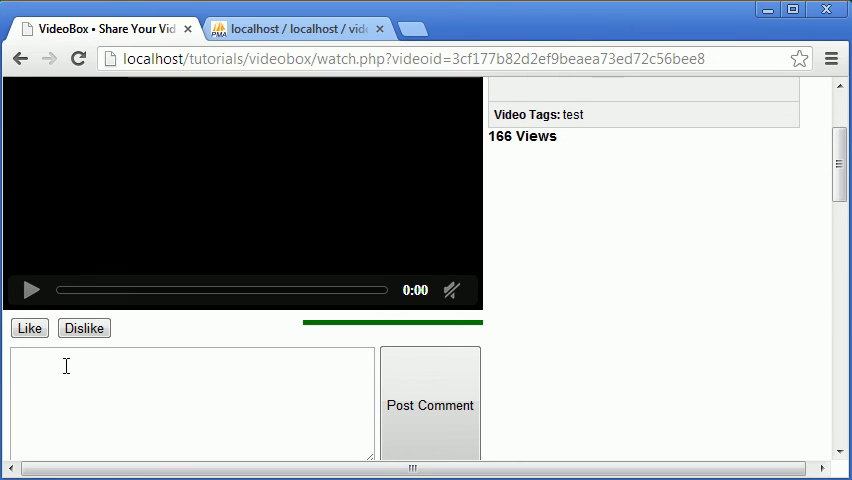
scroll(up, 3)
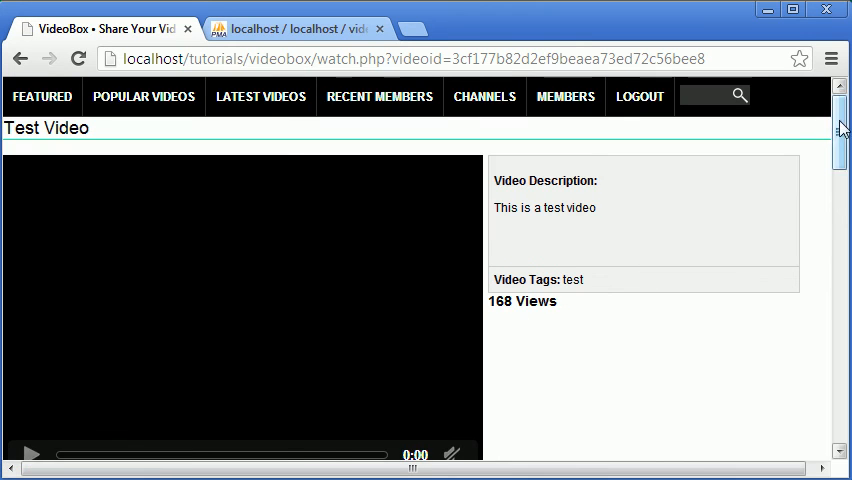
scroll(down, 3)
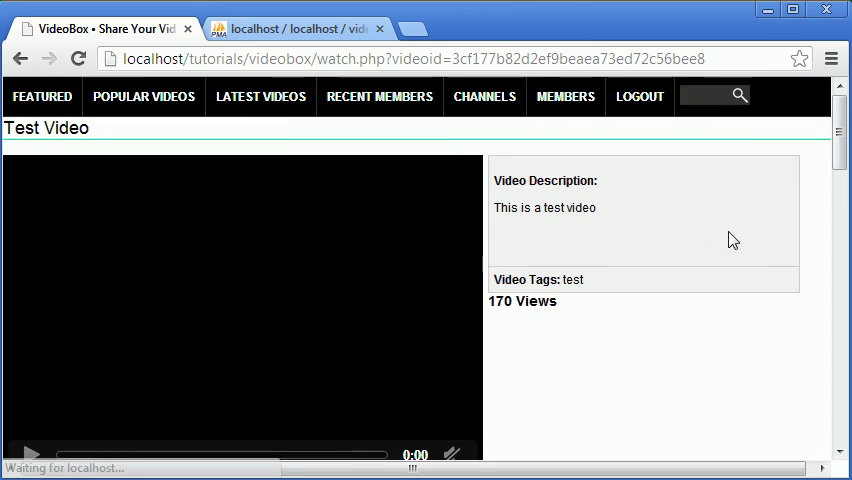
scroll(down, 3)
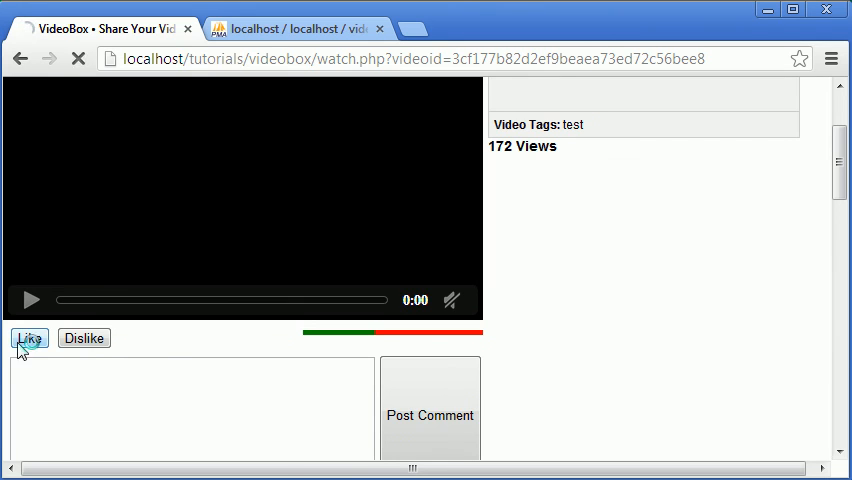
scroll(down, 3)
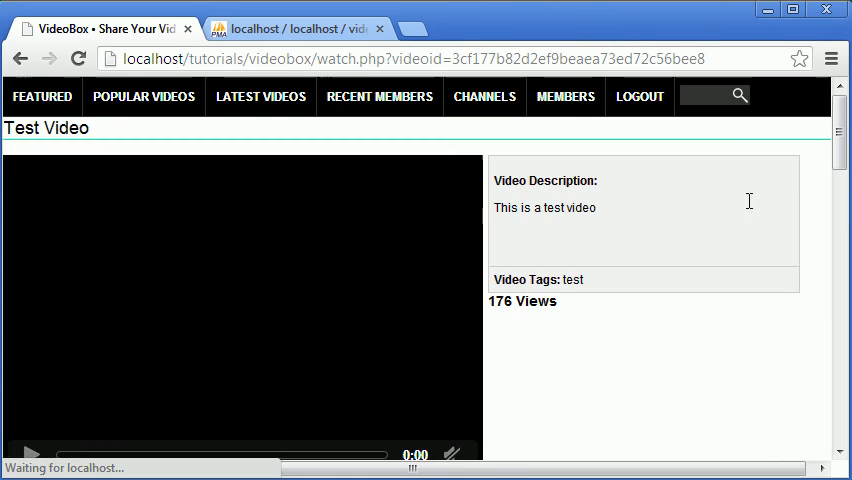
scroll(down, 3)
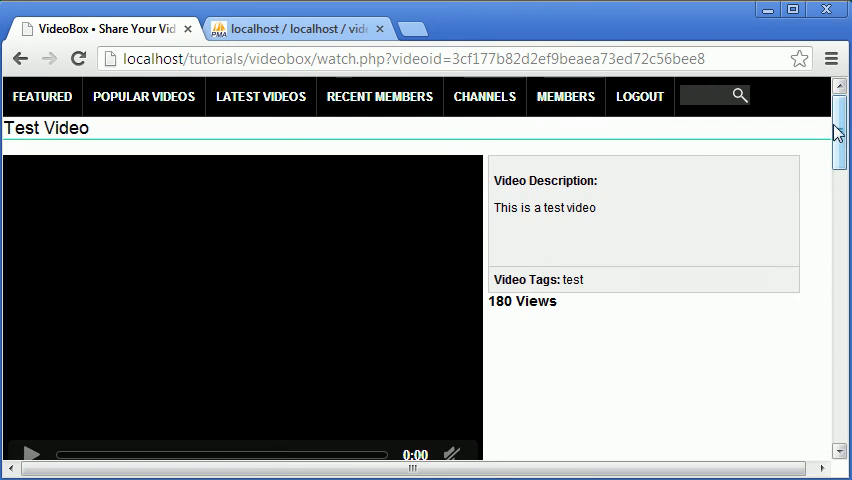
scroll(down, 3)
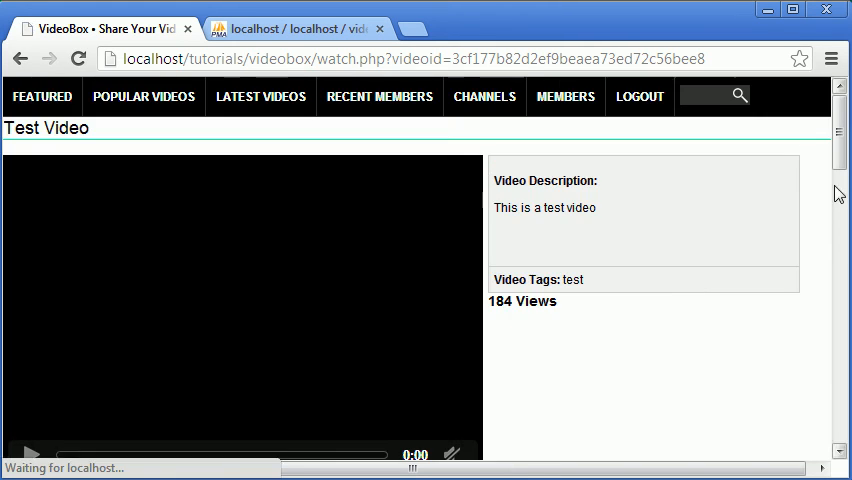
scroll(down, 3)
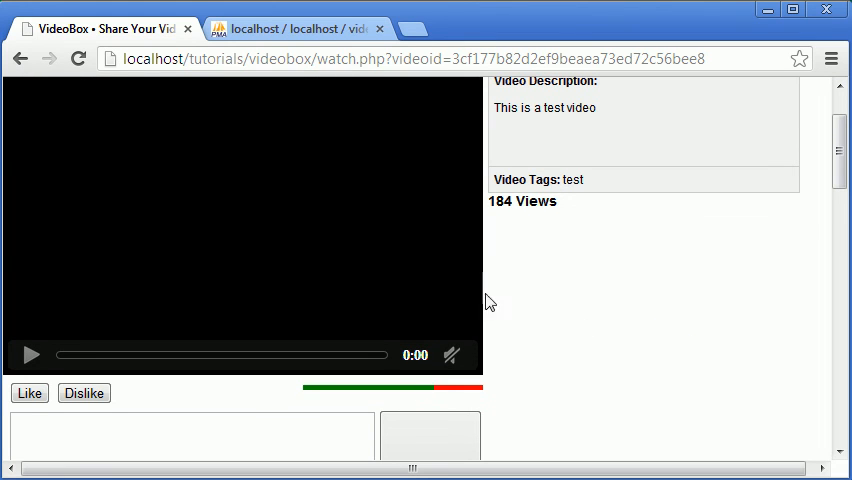
mouse_move(720, 316)
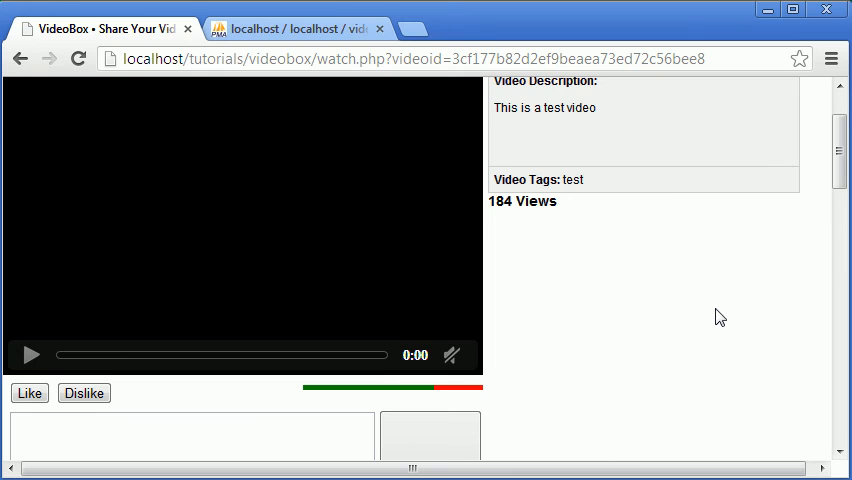